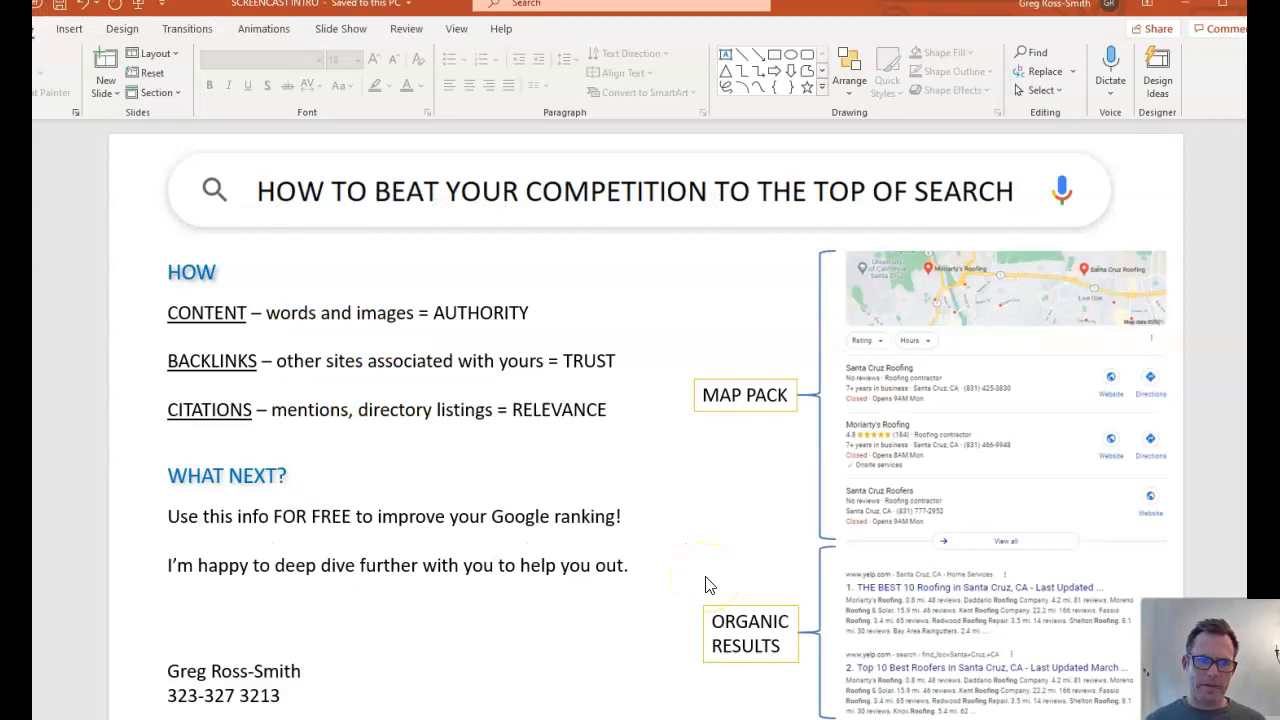
mouse_move(868, 170)
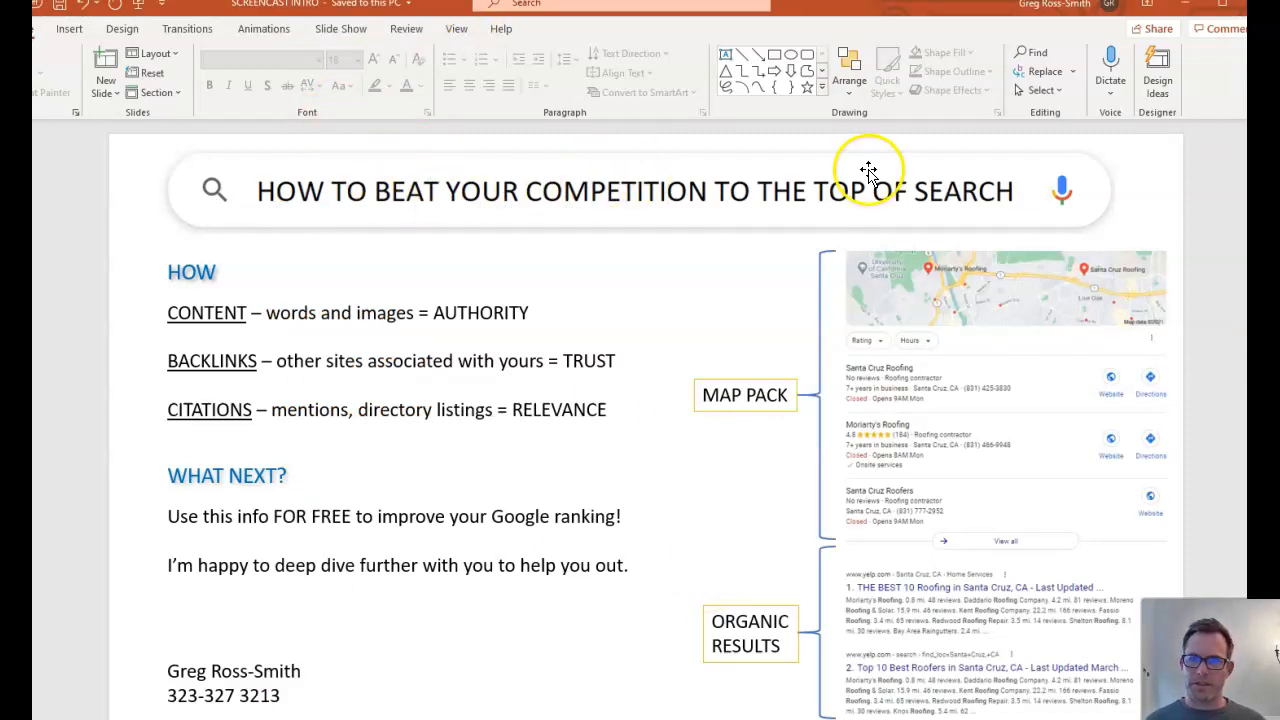
mouse_move(990, 520)
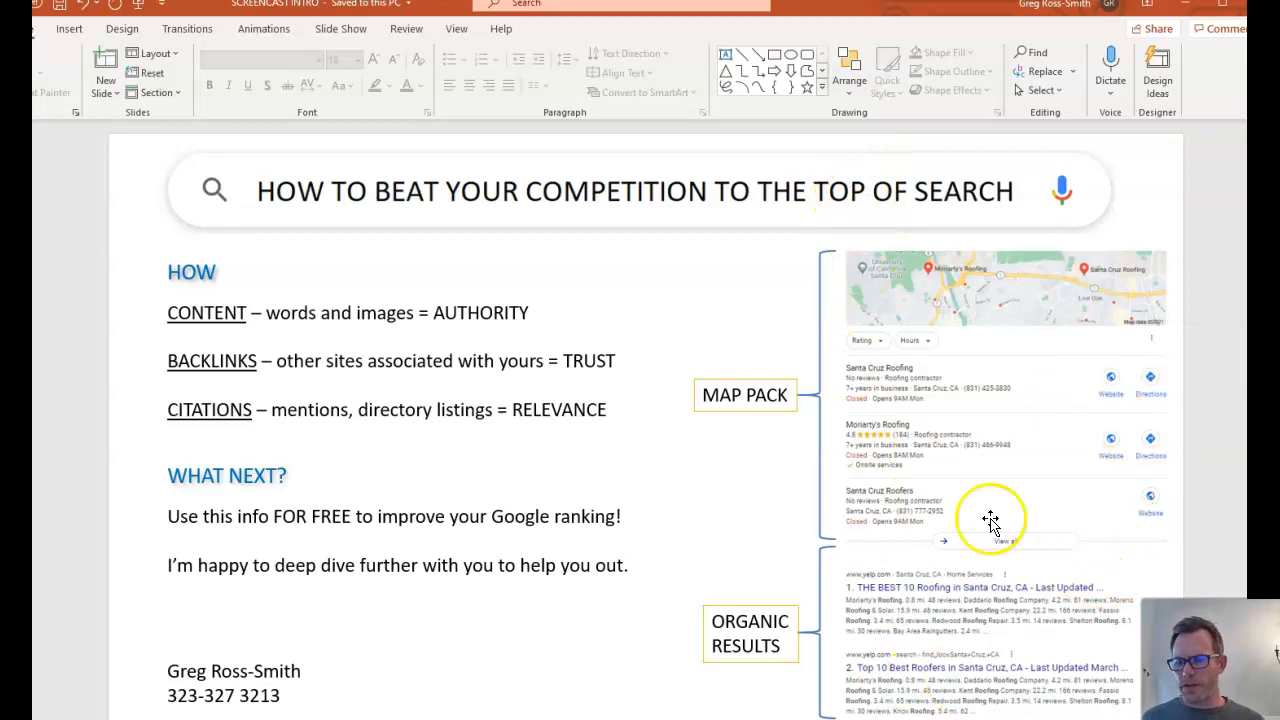
mouse_move(984, 576)
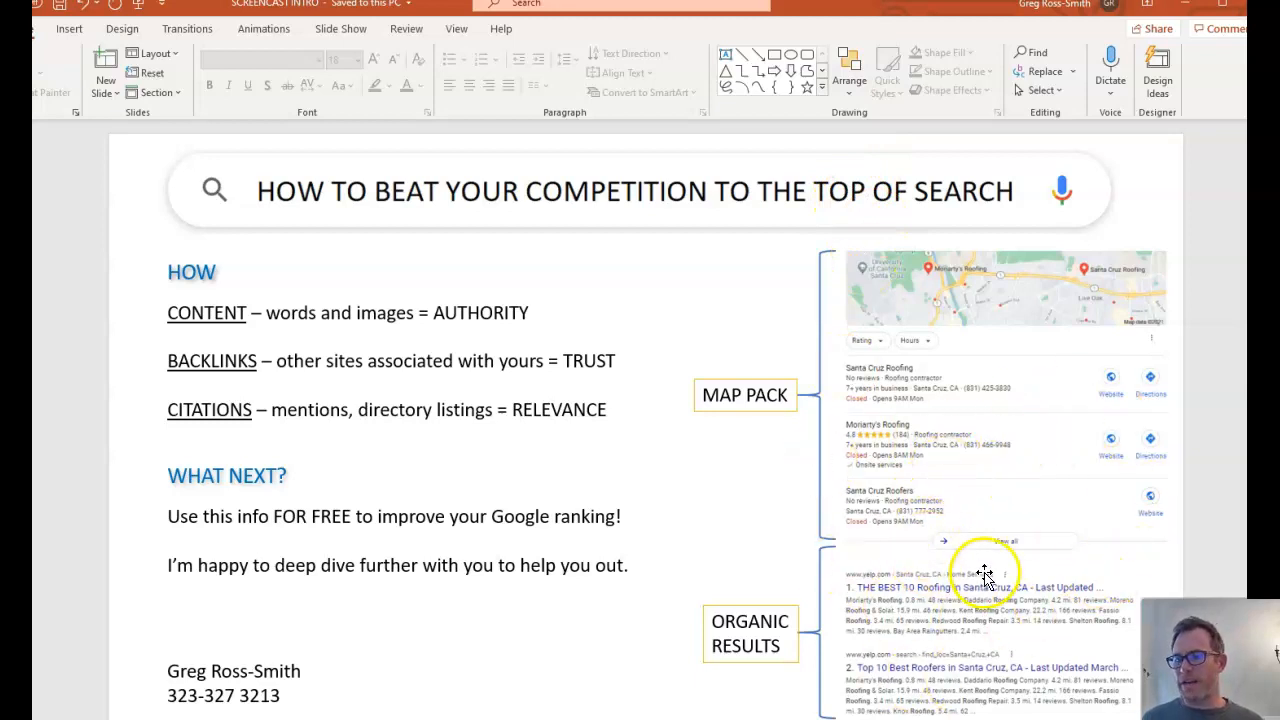
mouse_move(928, 424)
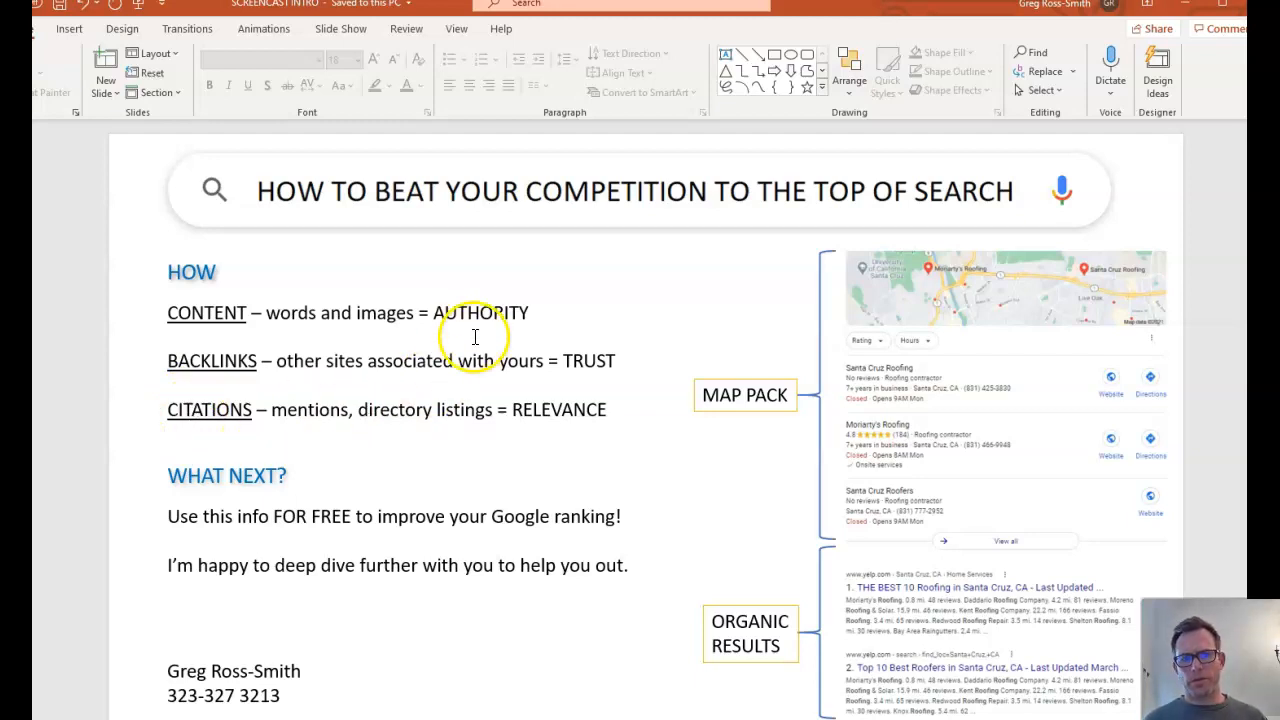
mouse_move(642, 410)
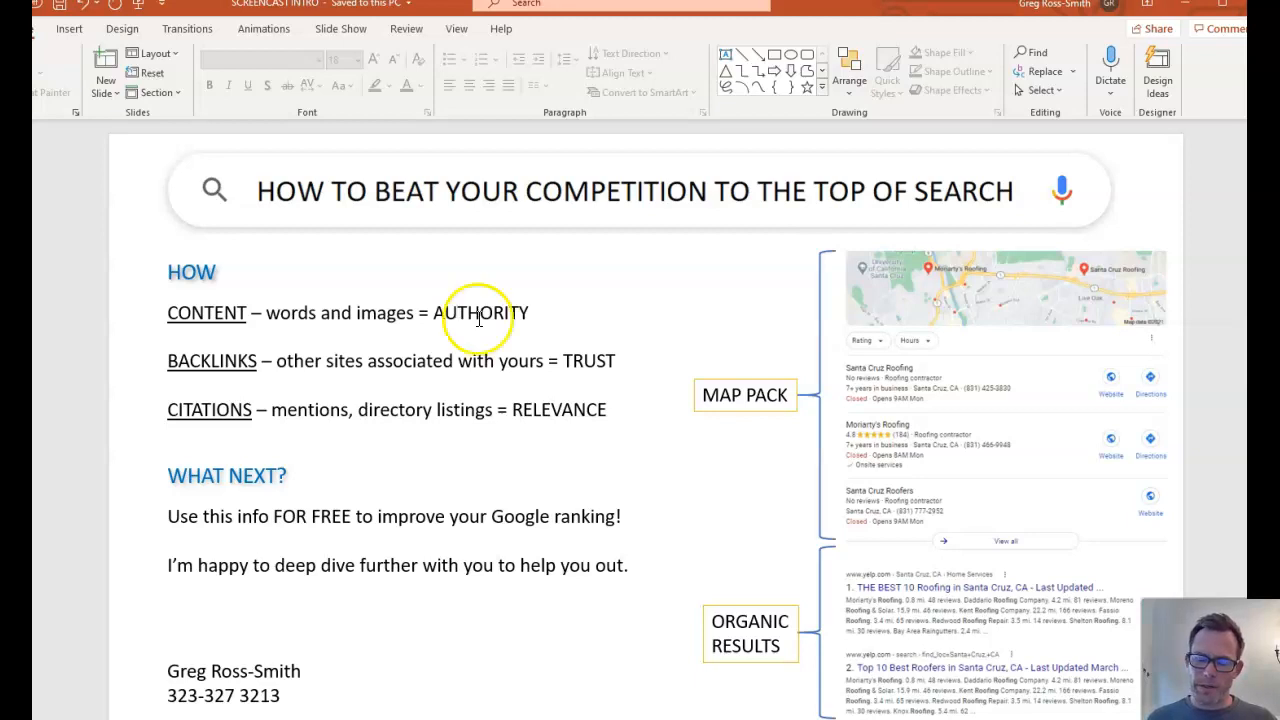
mouse_move(564, 404)
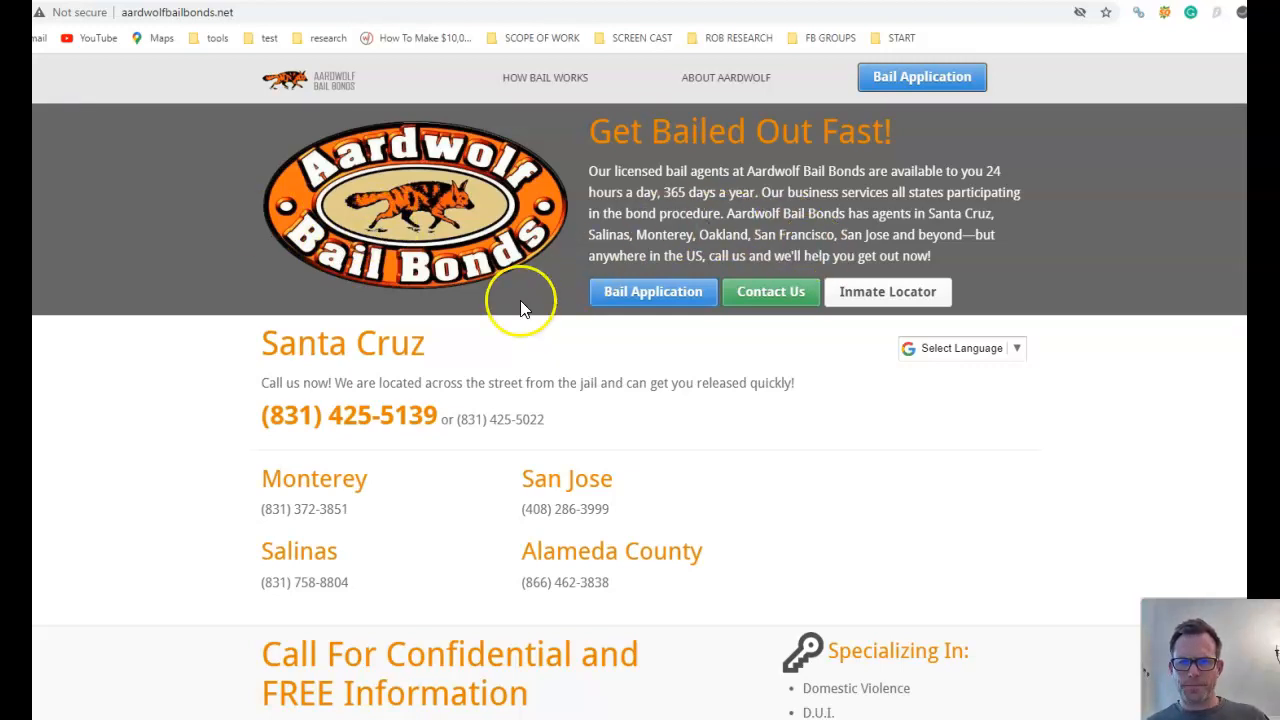
mouse_move(520, 302)
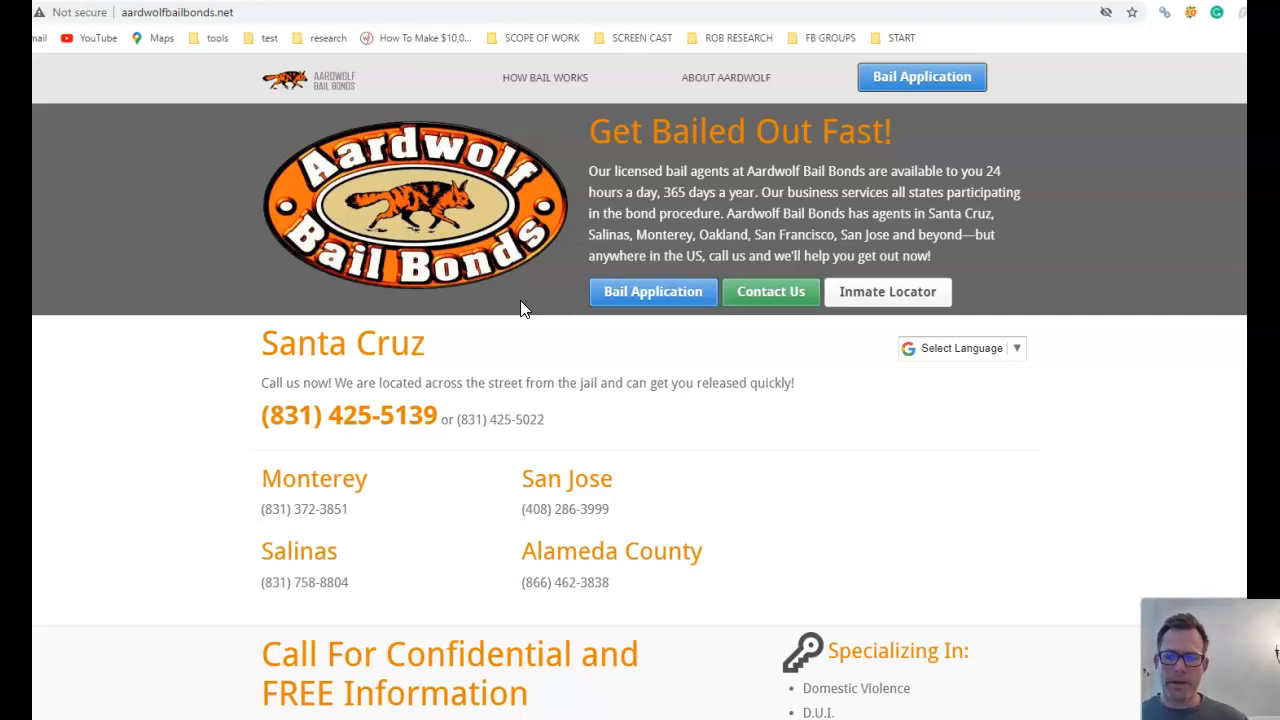
Step: Scroll through the Aardwolf Bail Bonds homepage content and back up
scroll("down", 3)
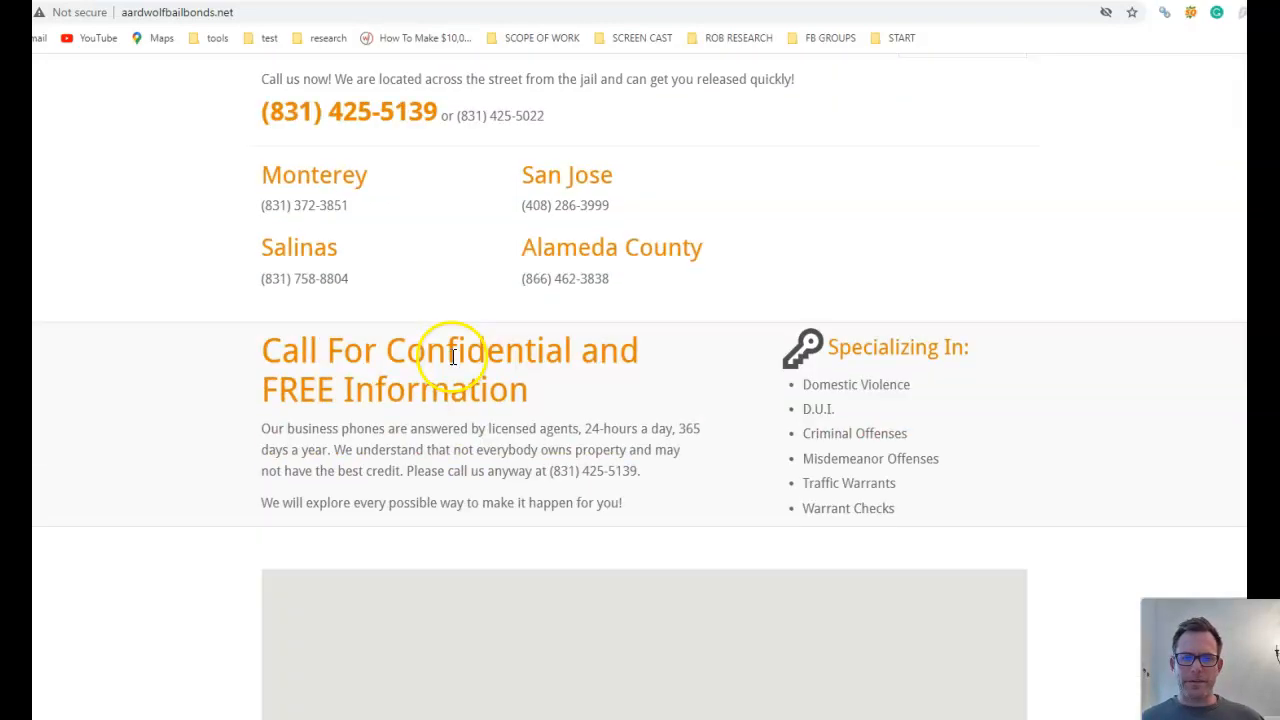
scroll("down", 3)
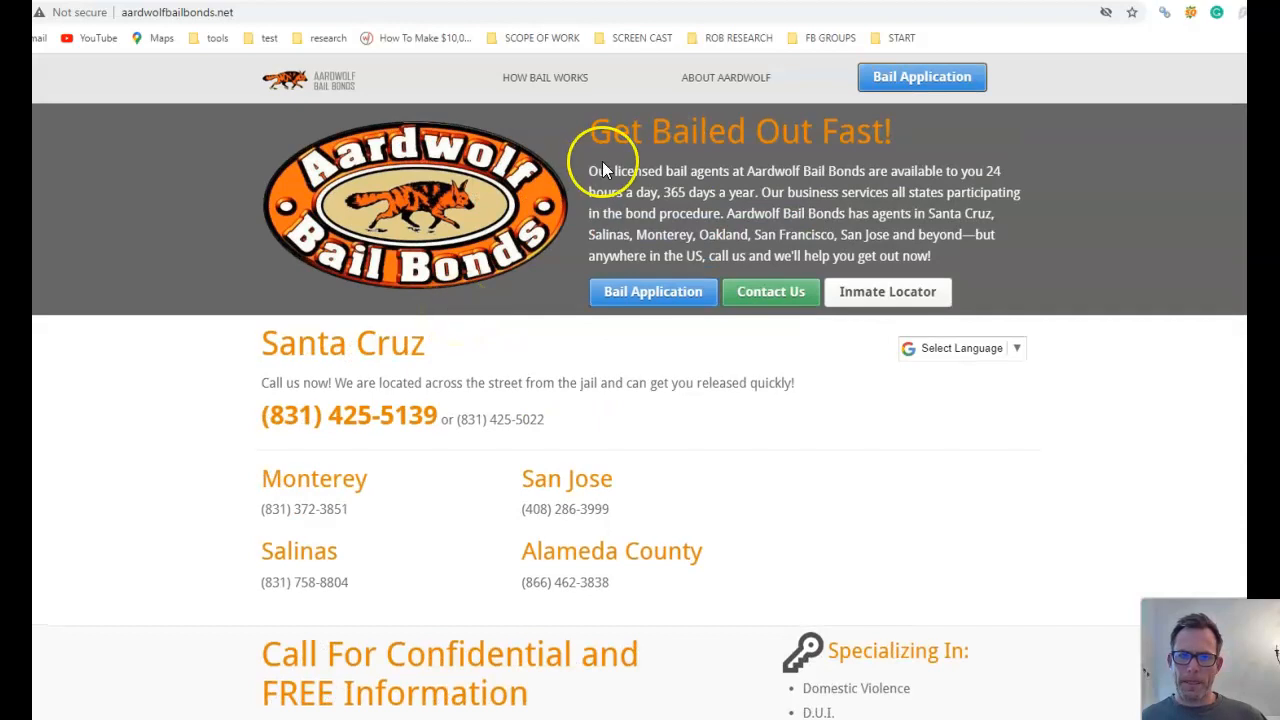
mouse_move(556, 332)
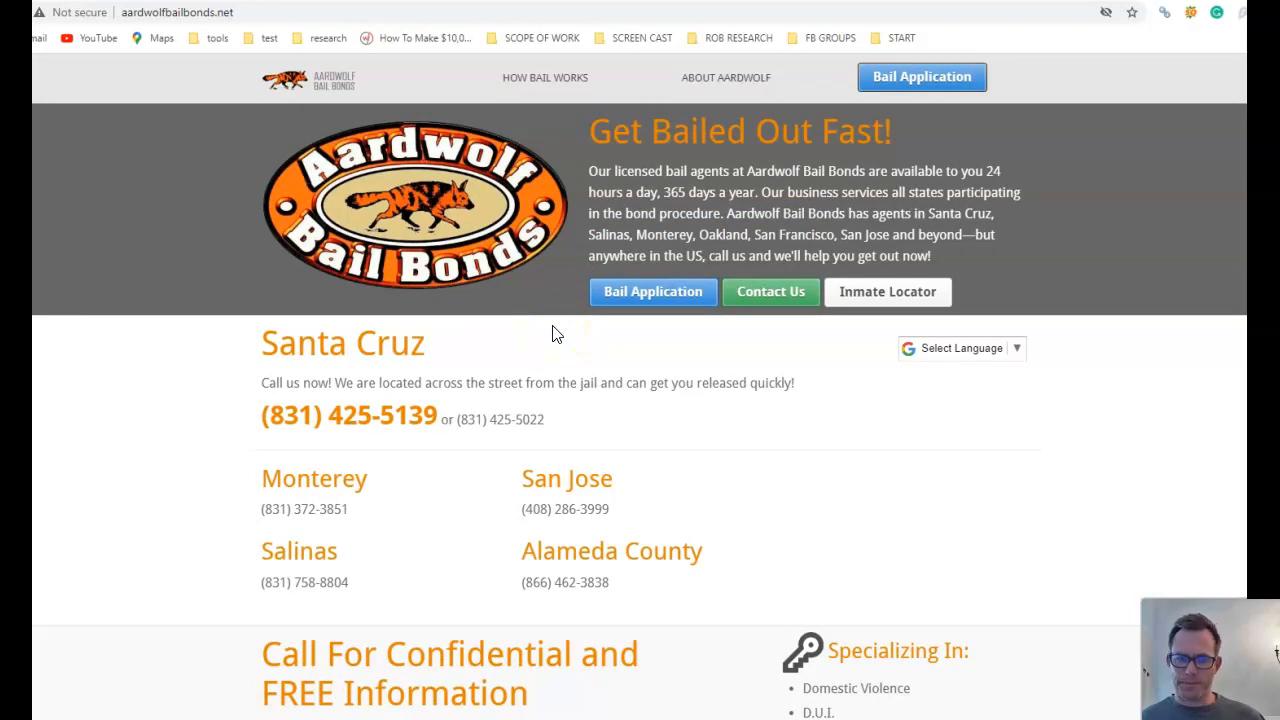
scroll("down", 3)
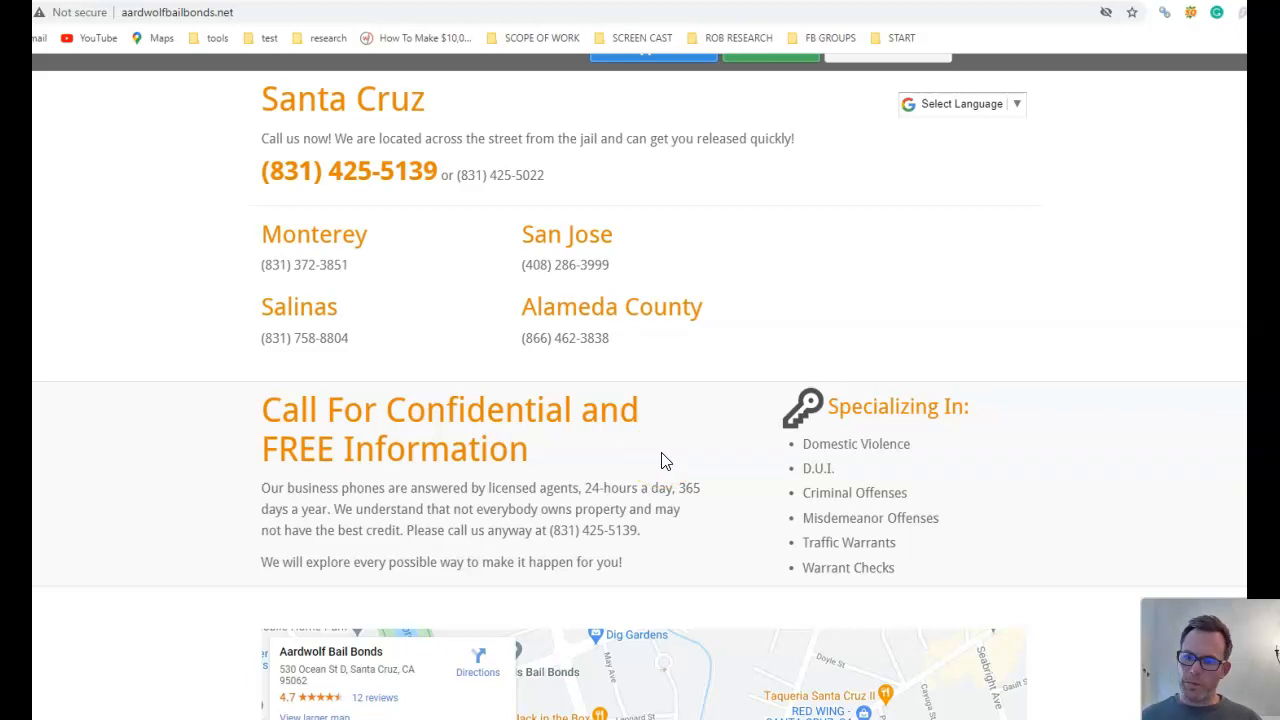
scroll("up", 3)
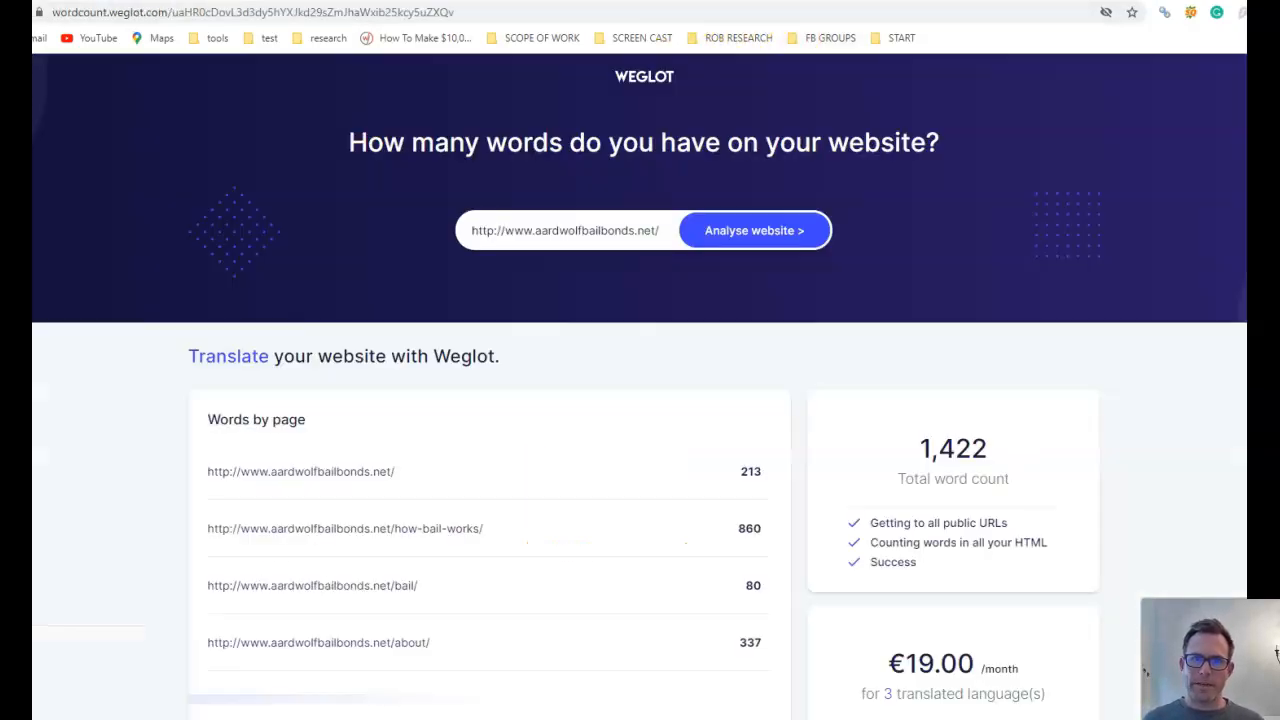
mouse_move(912, 480)
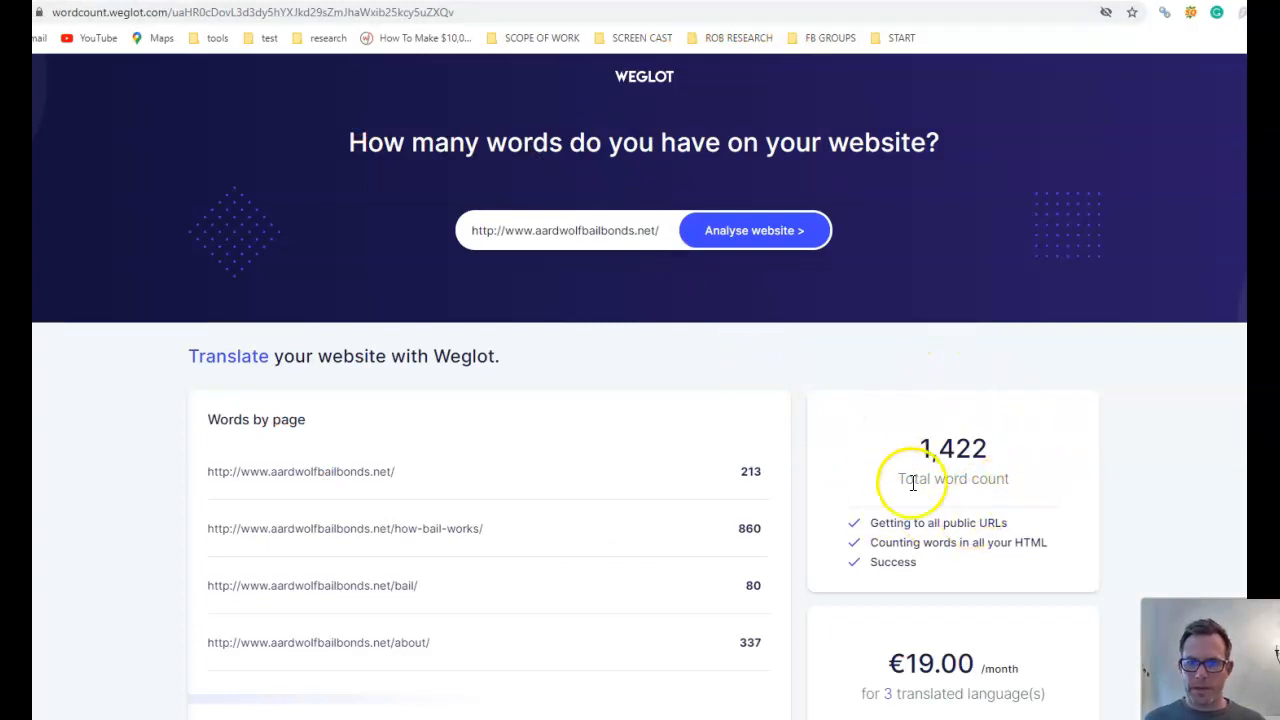
mouse_move(1010, 428)
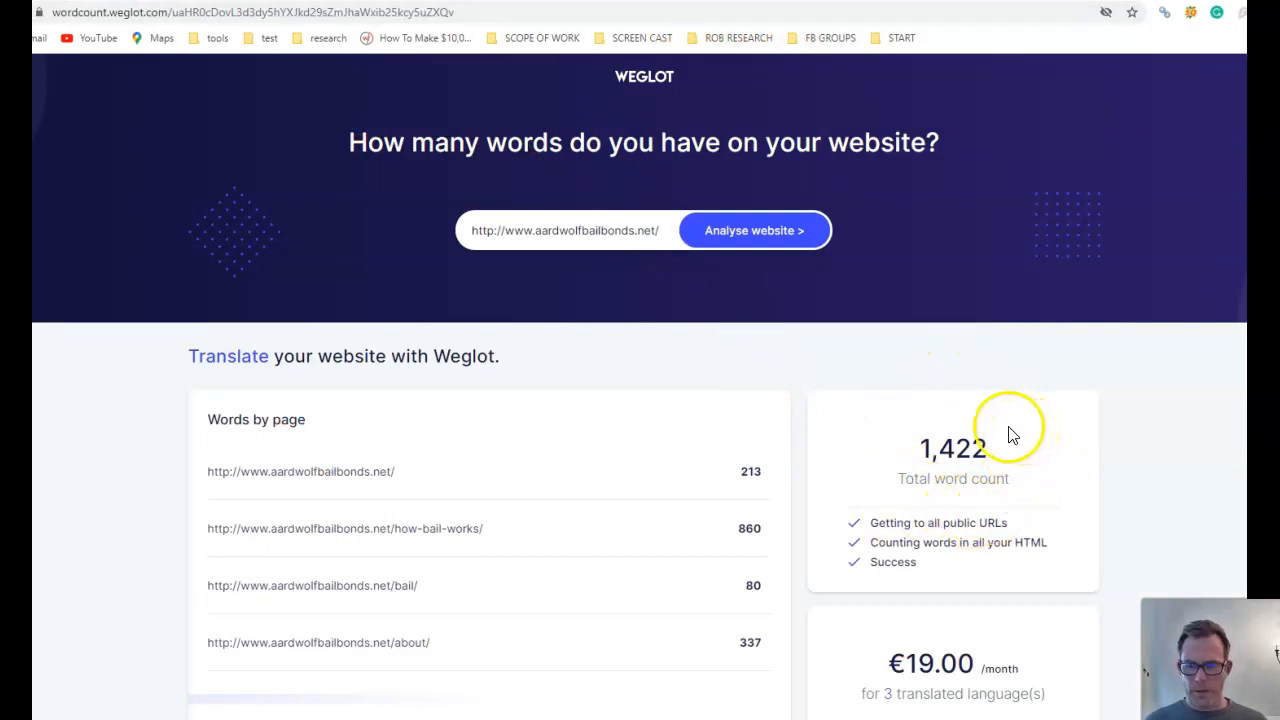
mouse_move(940, 458)
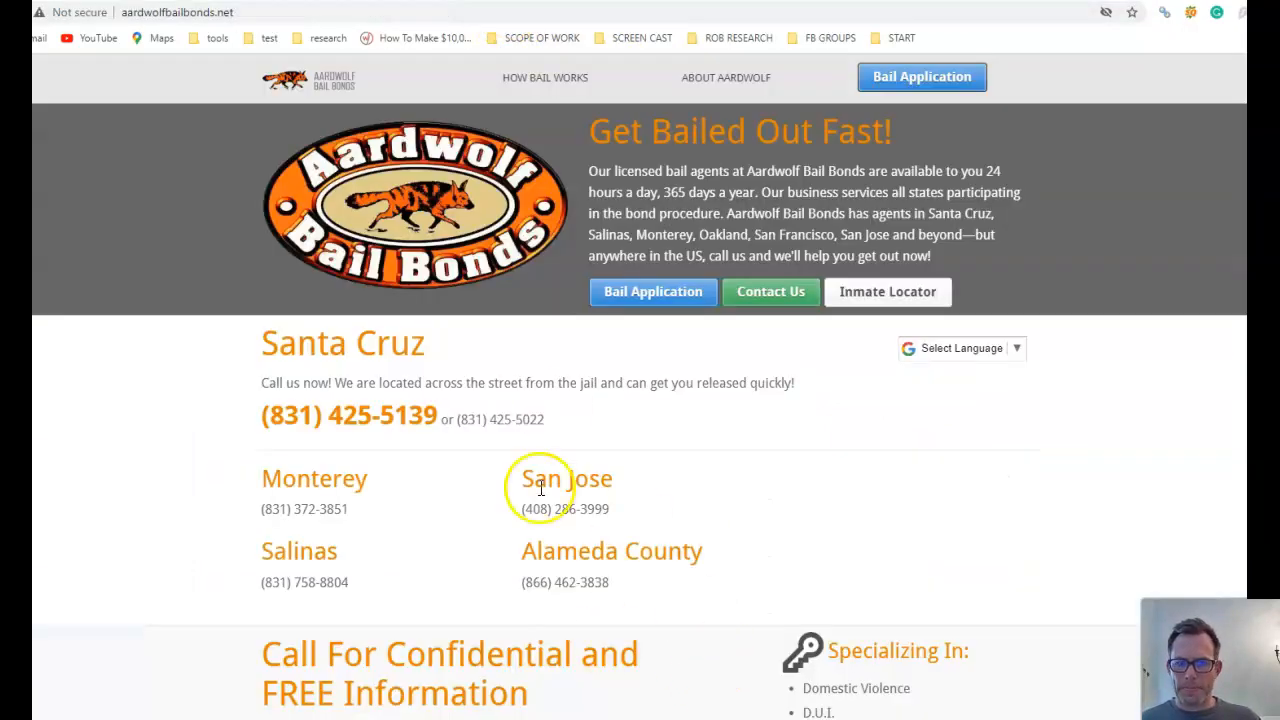
Step: Scroll the Weglot word counter results showing 1,422 total words
scroll("down", 3)
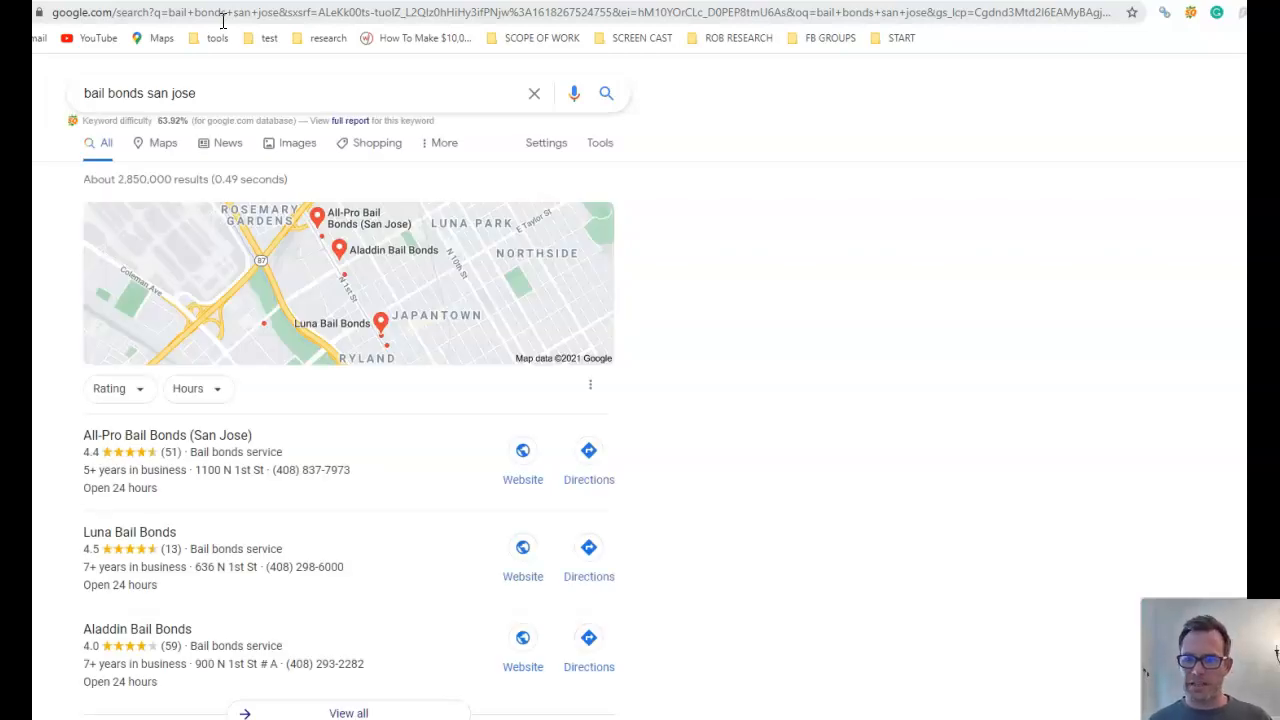
mouse_move(250, 118)
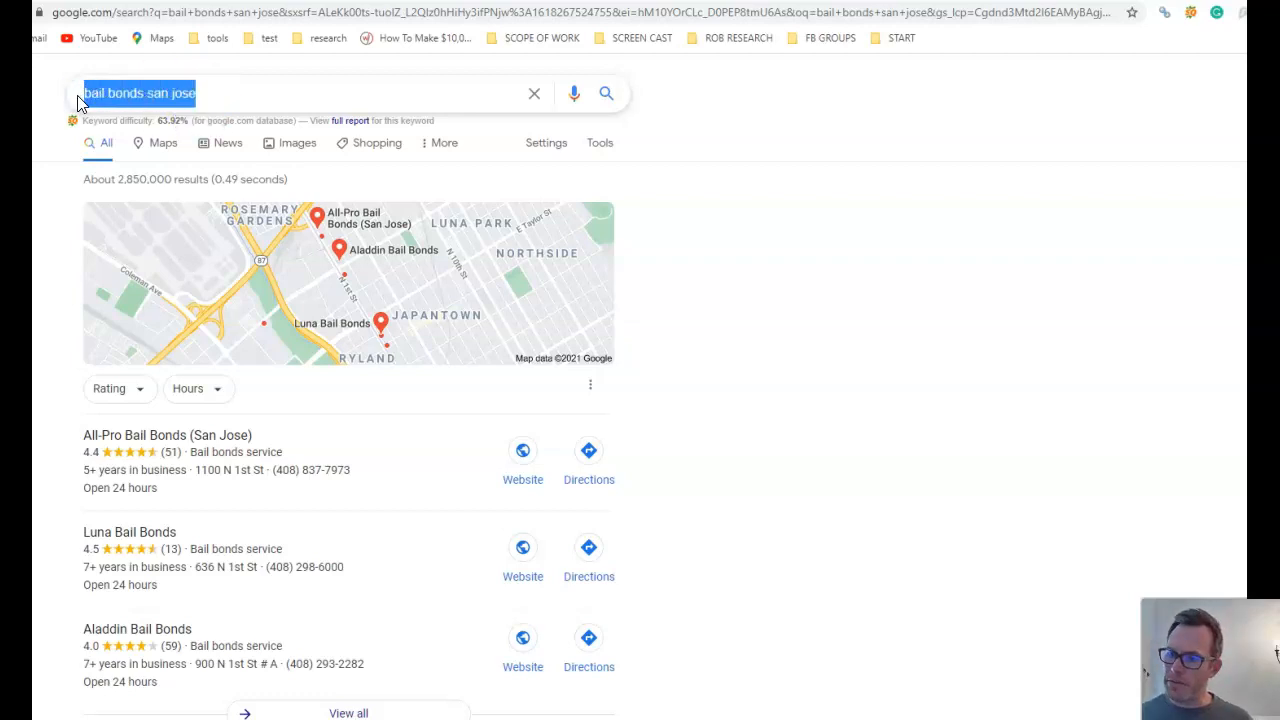
mouse_move(80, 100)
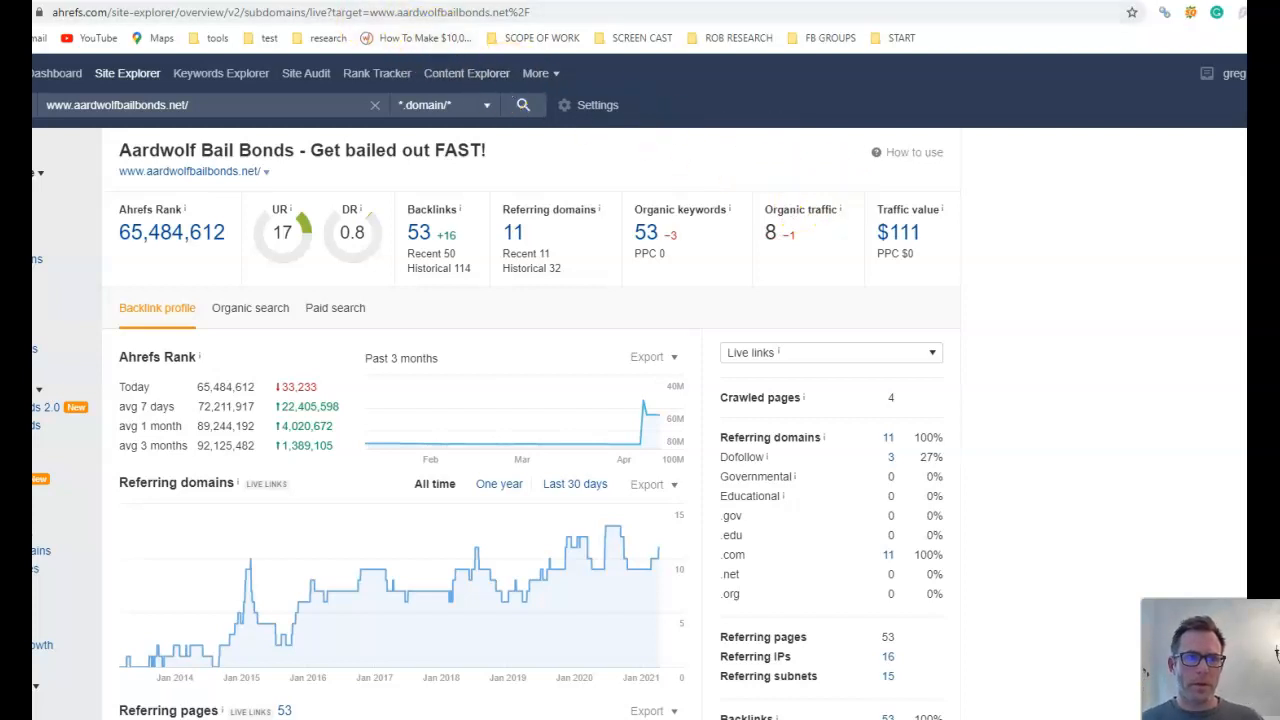
Step: Compare All-Pro Bail Bonds' overview, then list Aardwolf's 62 organic keywords
left_click(522, 104)
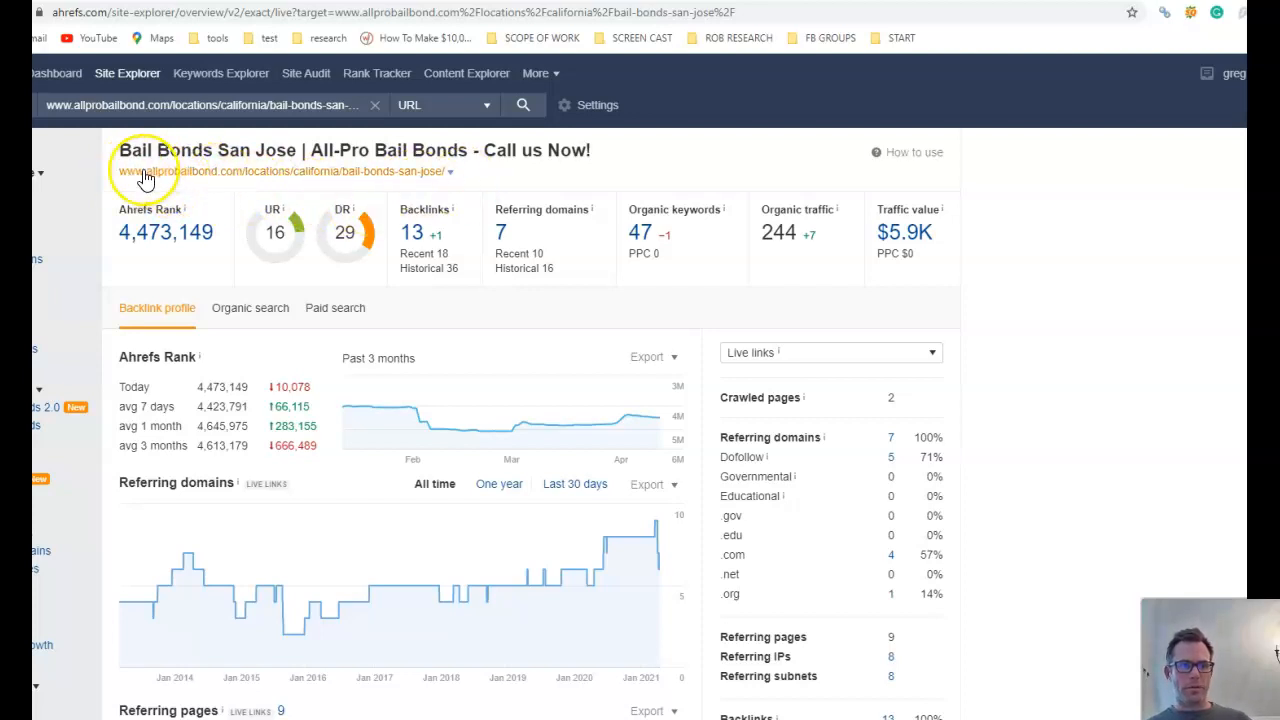
mouse_move(750, 232)
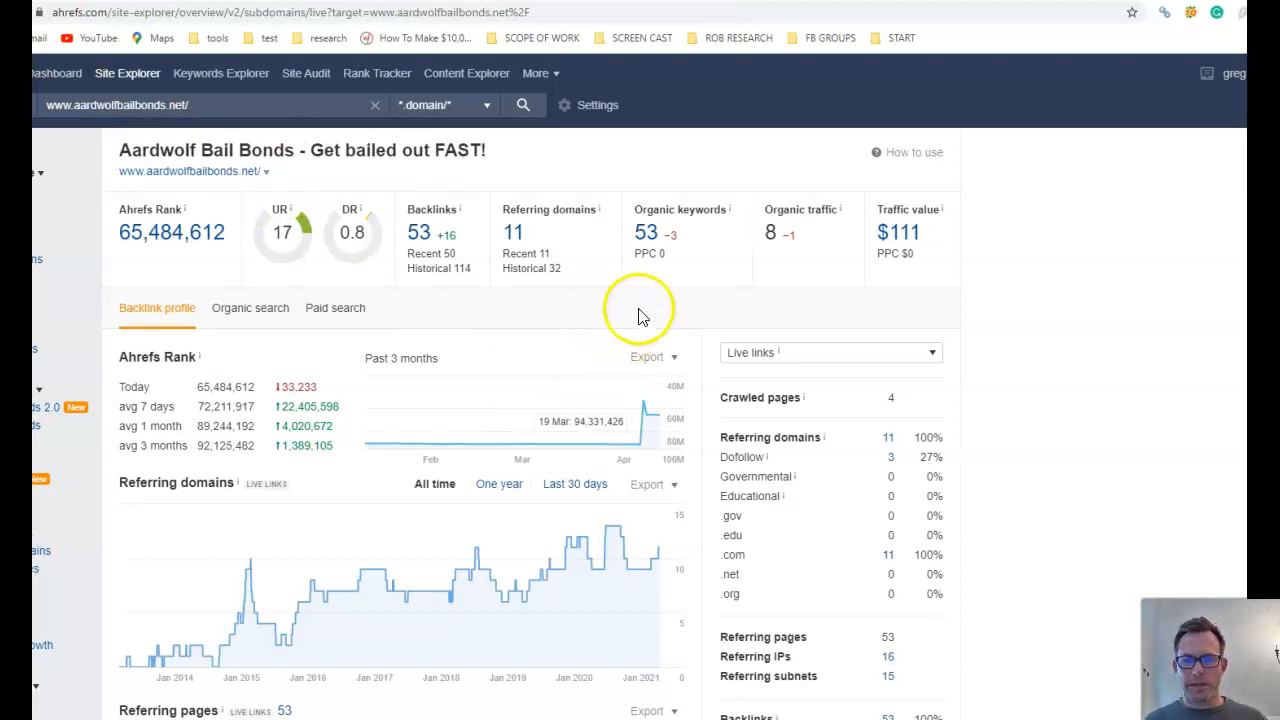
mouse_move(680, 244)
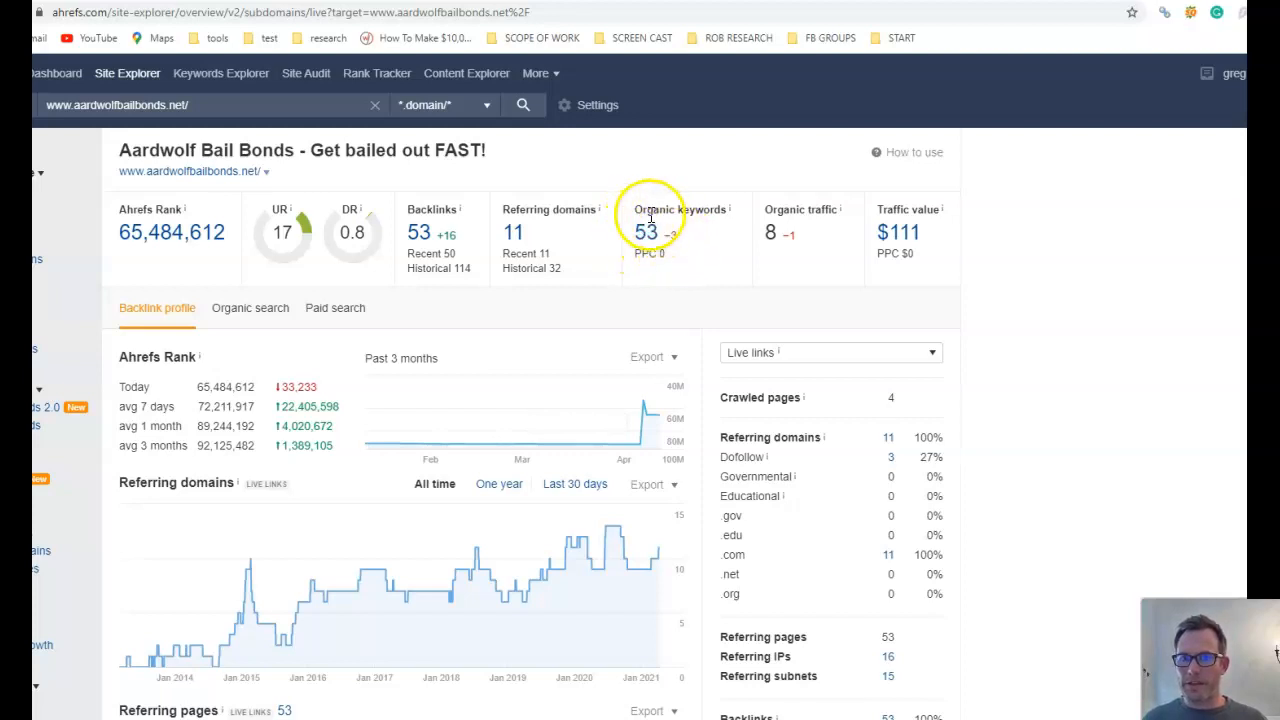
left_click(646, 232)
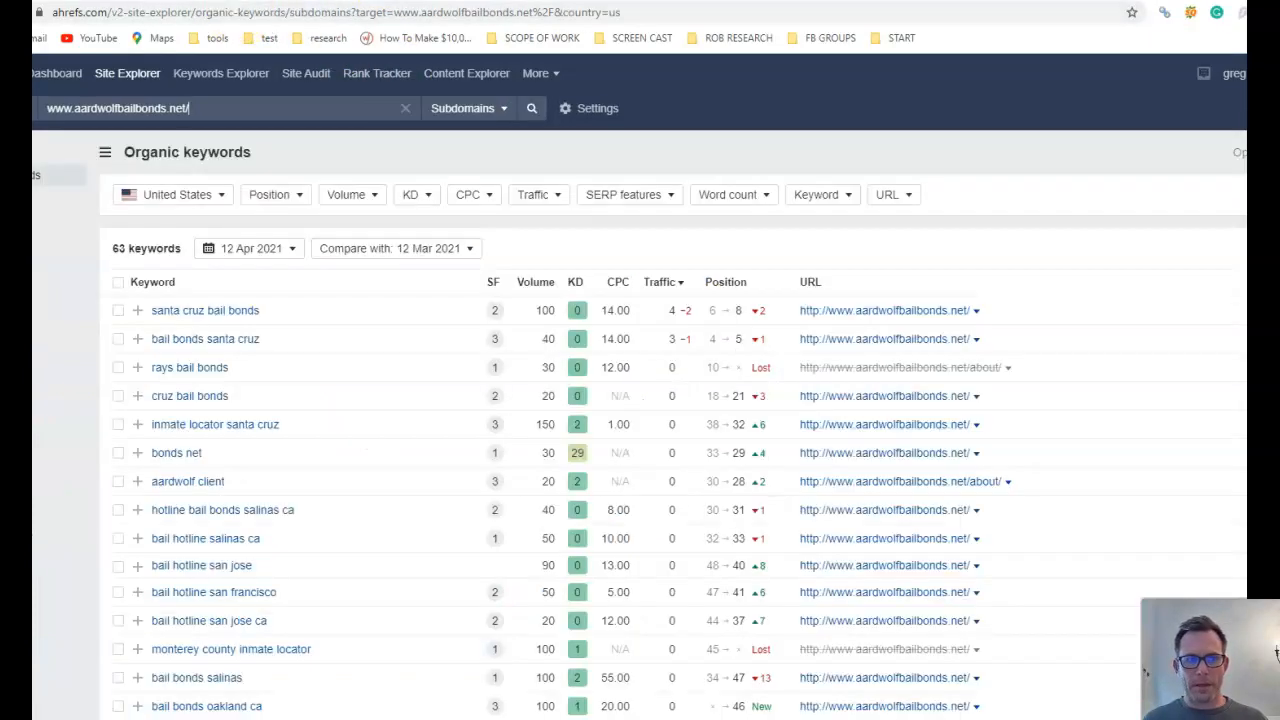
scroll("down", 3)
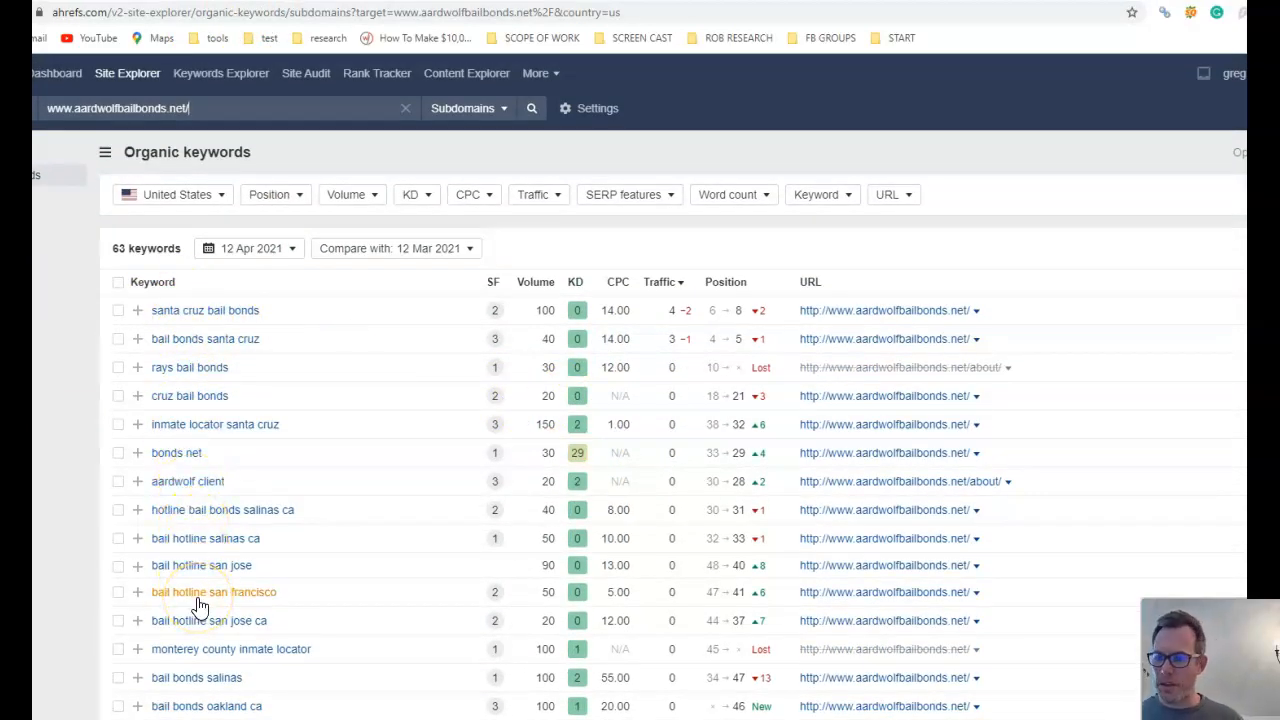
mouse_move(728, 330)
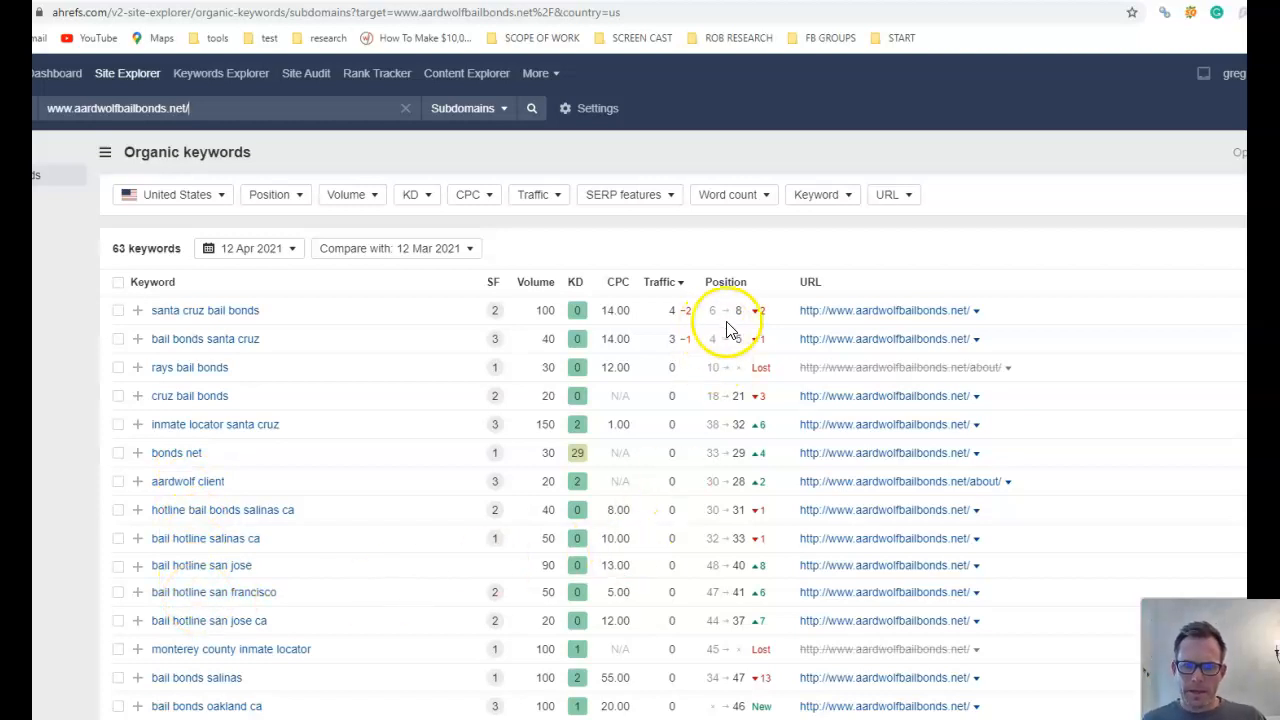
mouse_move(744, 338)
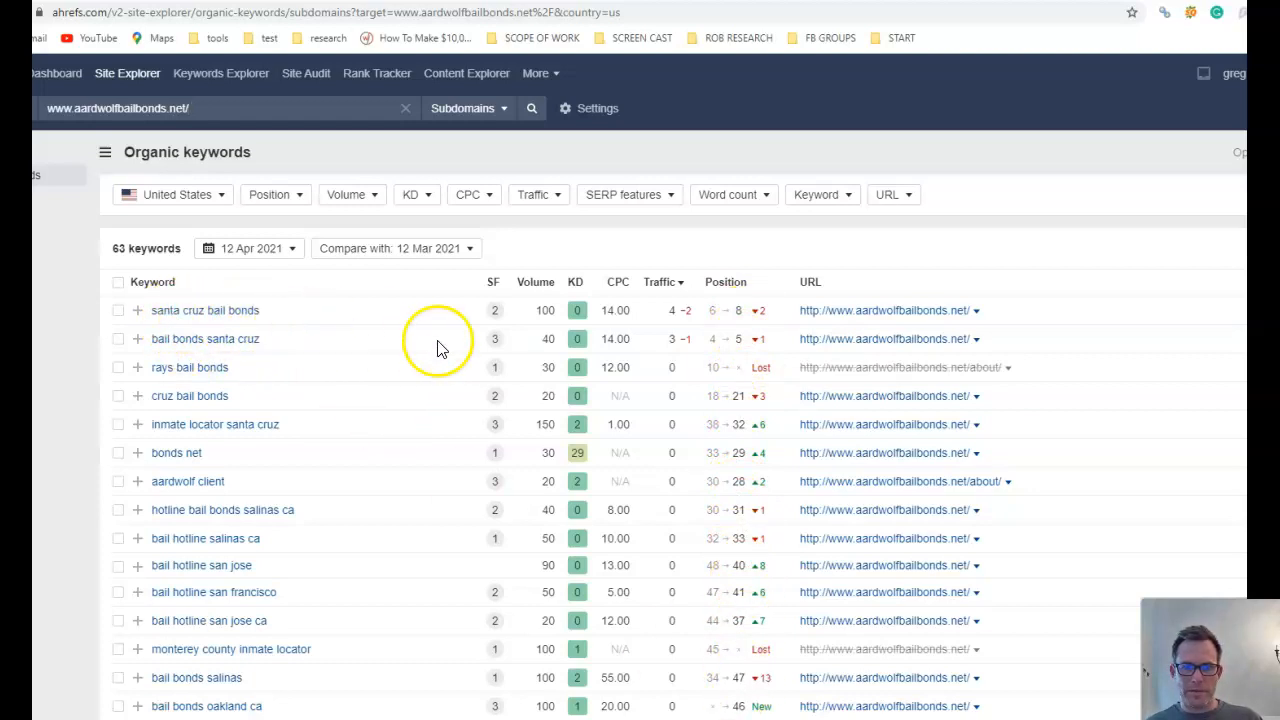
mouse_move(560, 308)
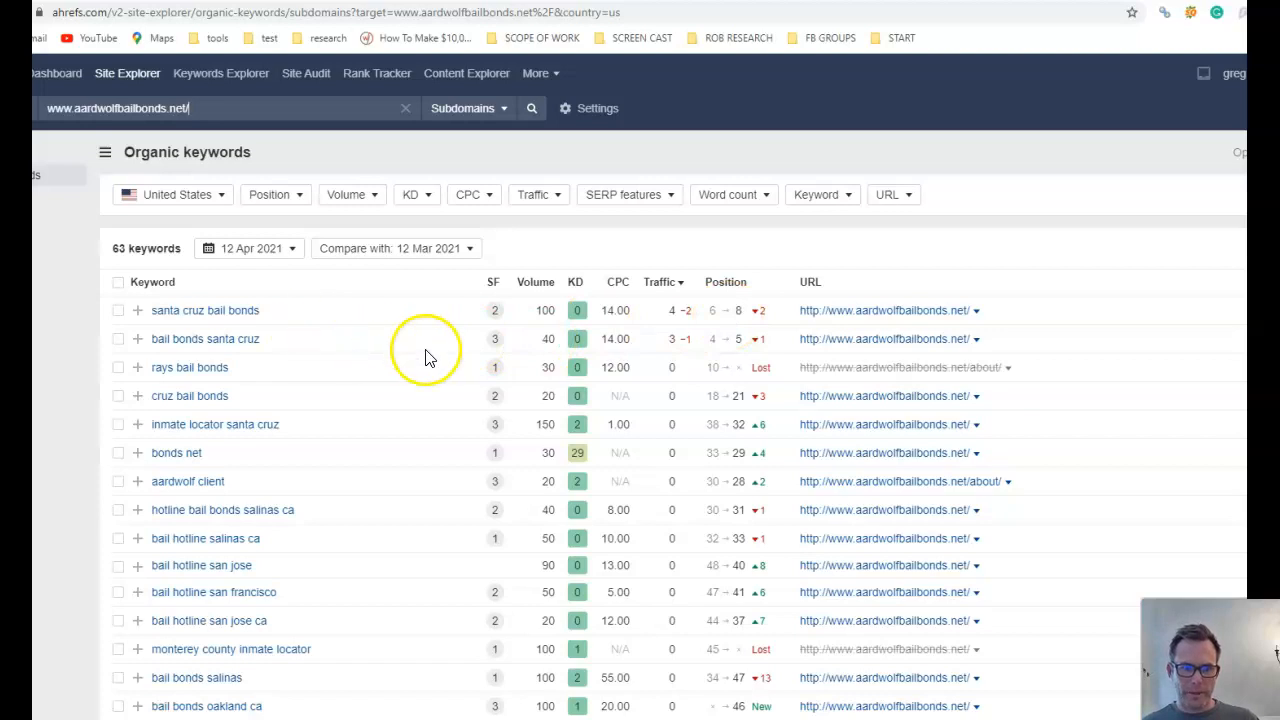
mouse_move(268, 330)
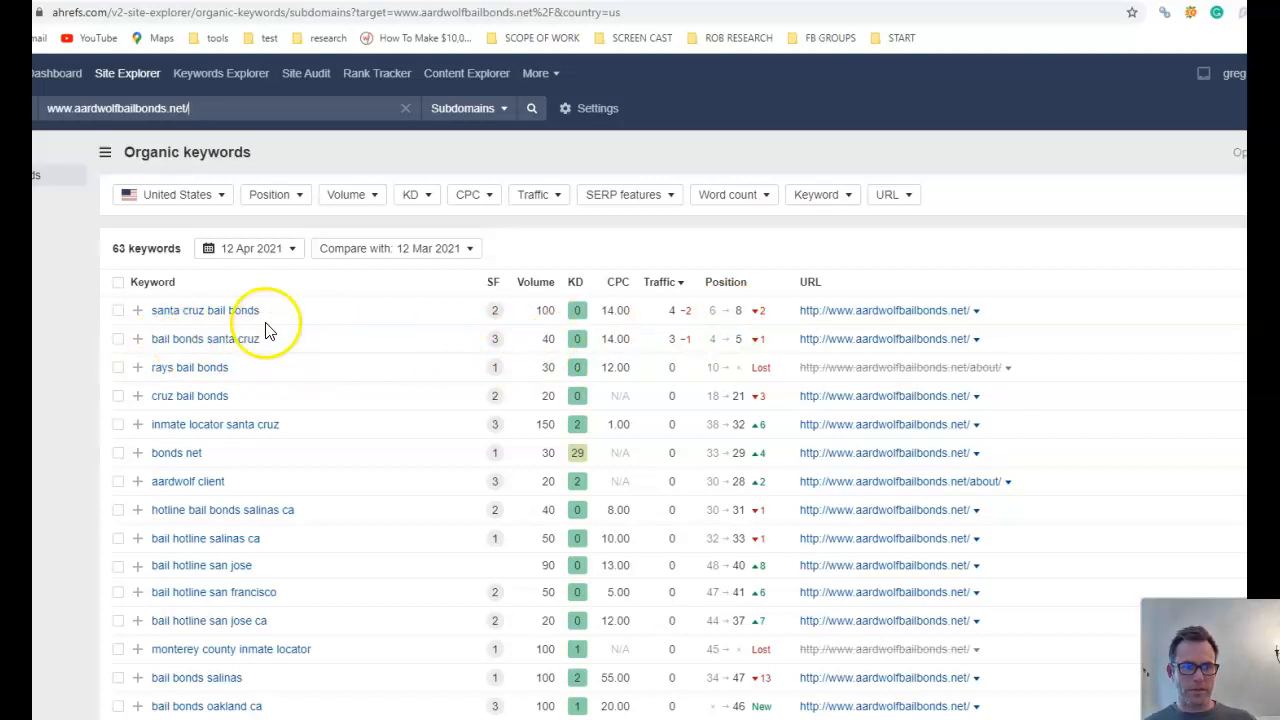
mouse_move(744, 350)
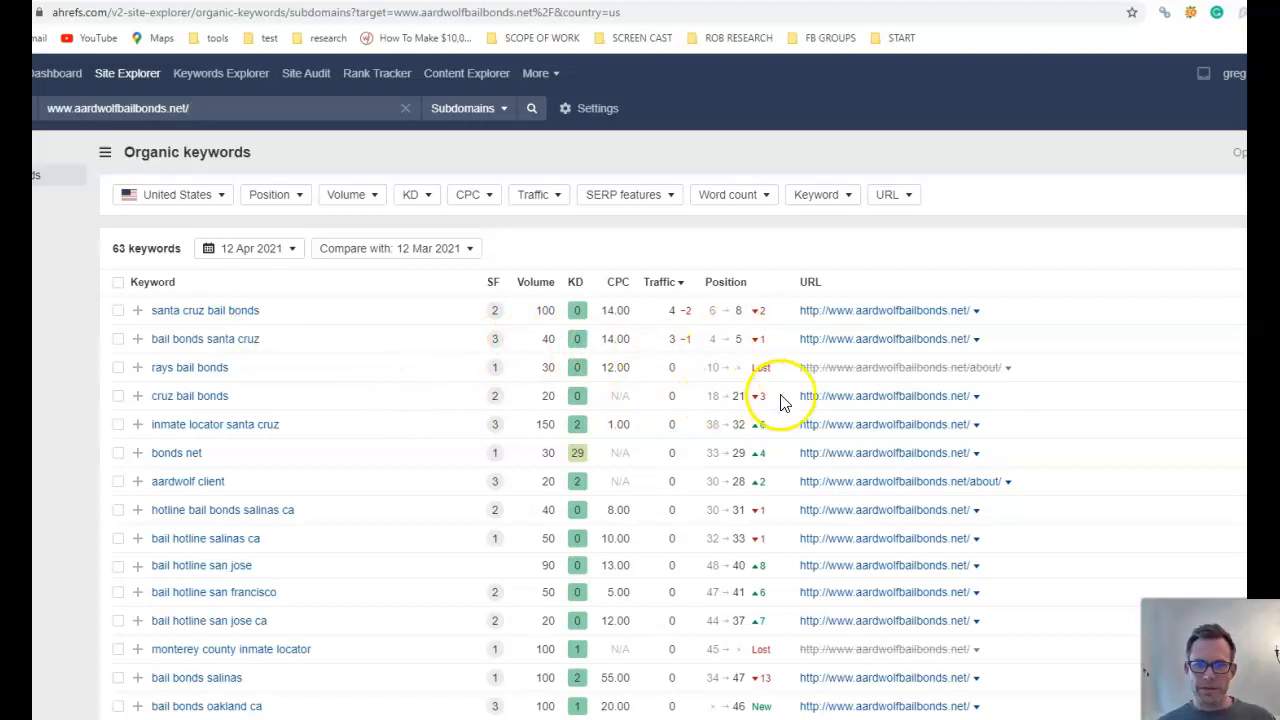
mouse_move(744, 390)
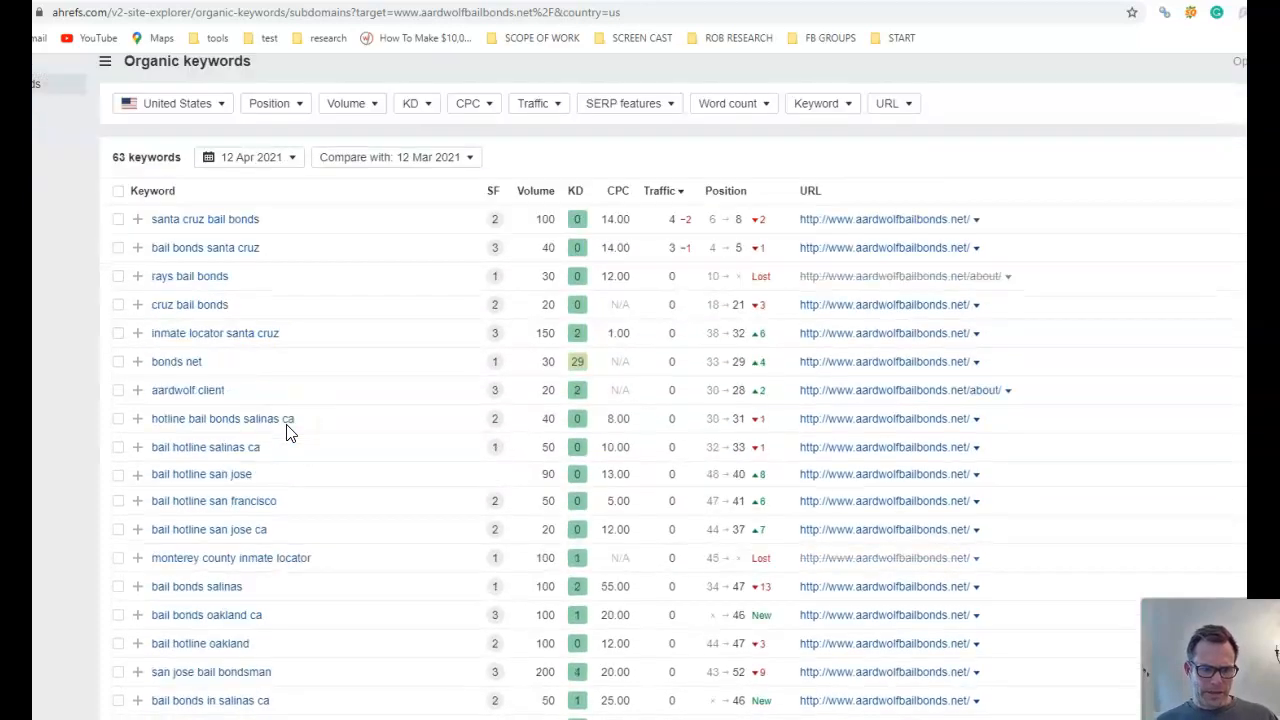
scroll("down", 3)
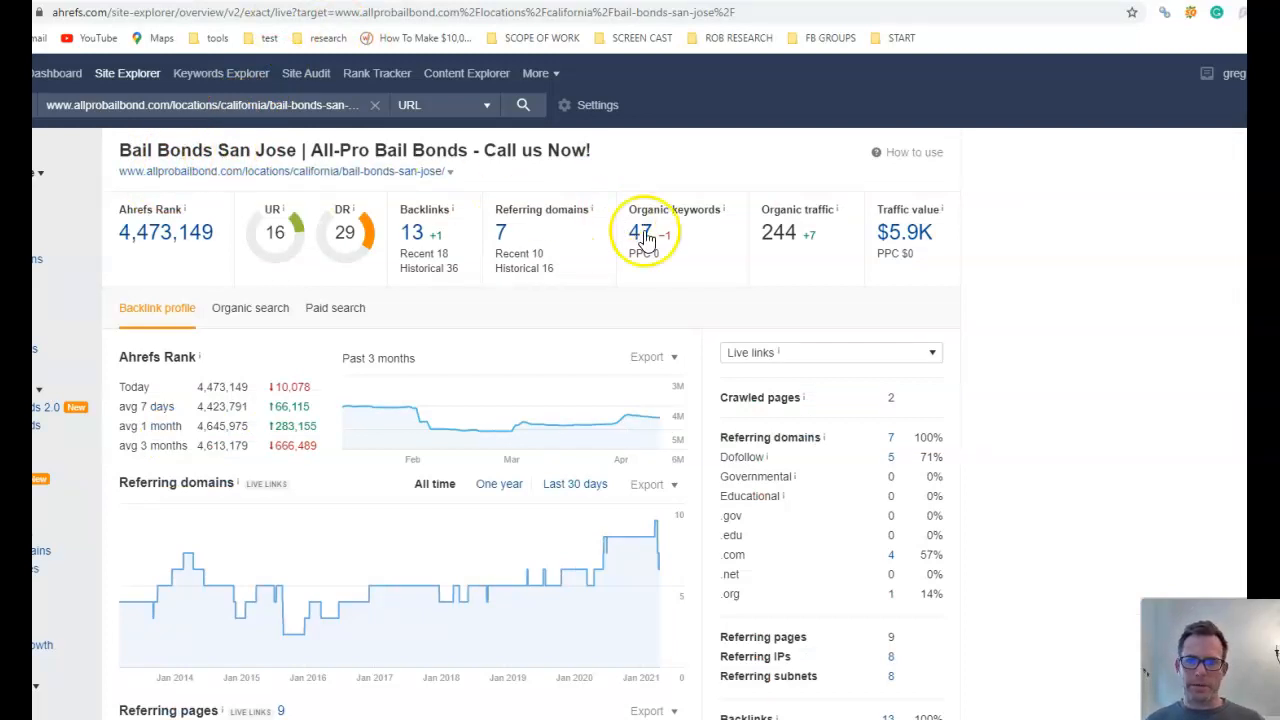
mouse_move(500, 184)
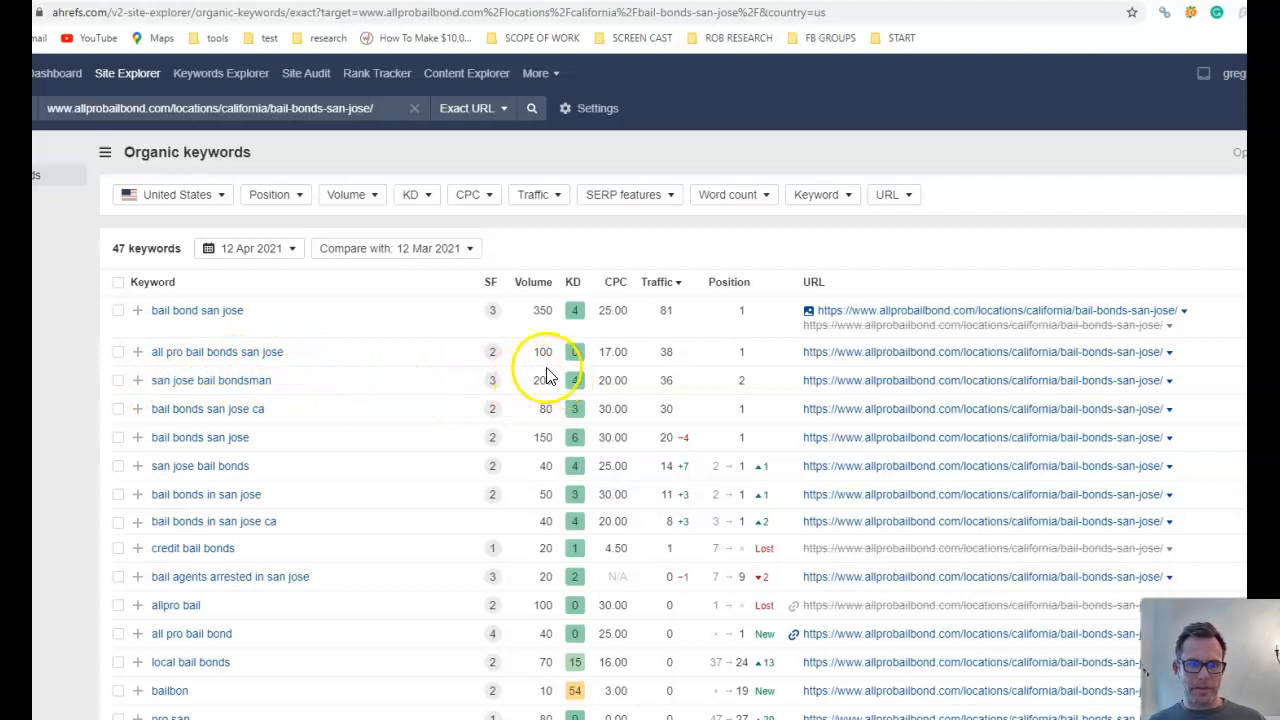
mouse_move(760, 378)
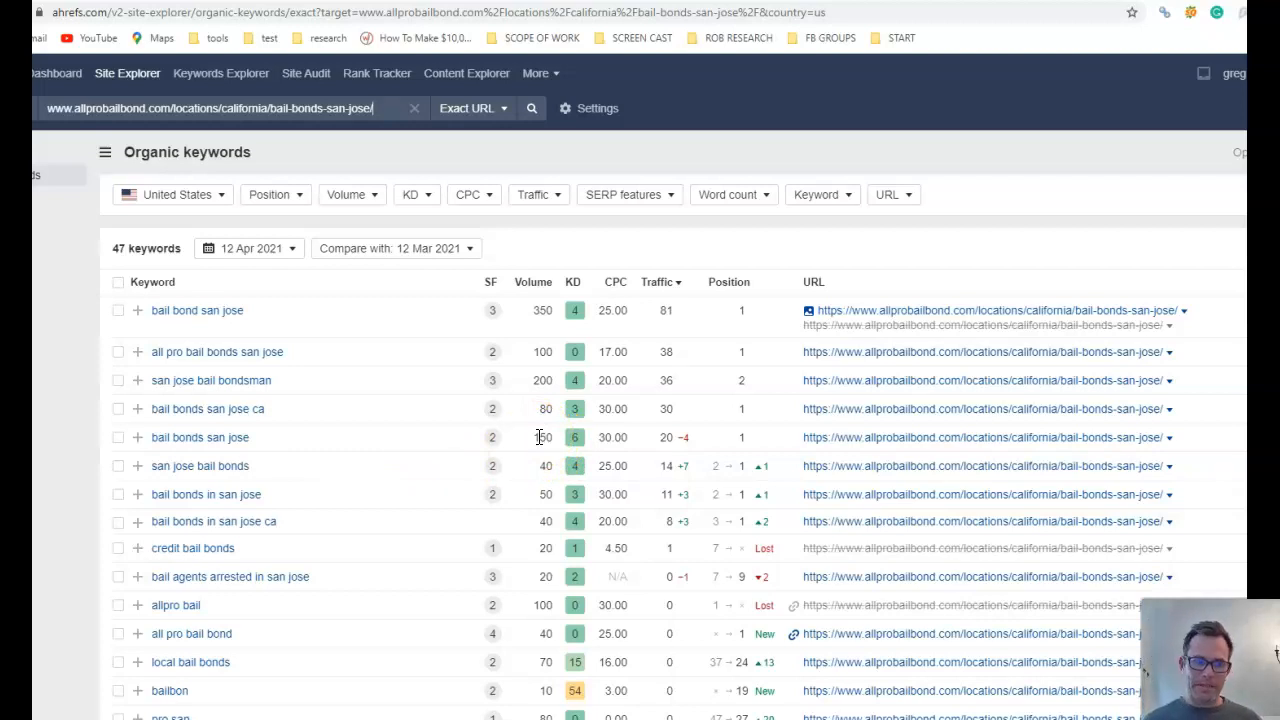
mouse_move(178, 438)
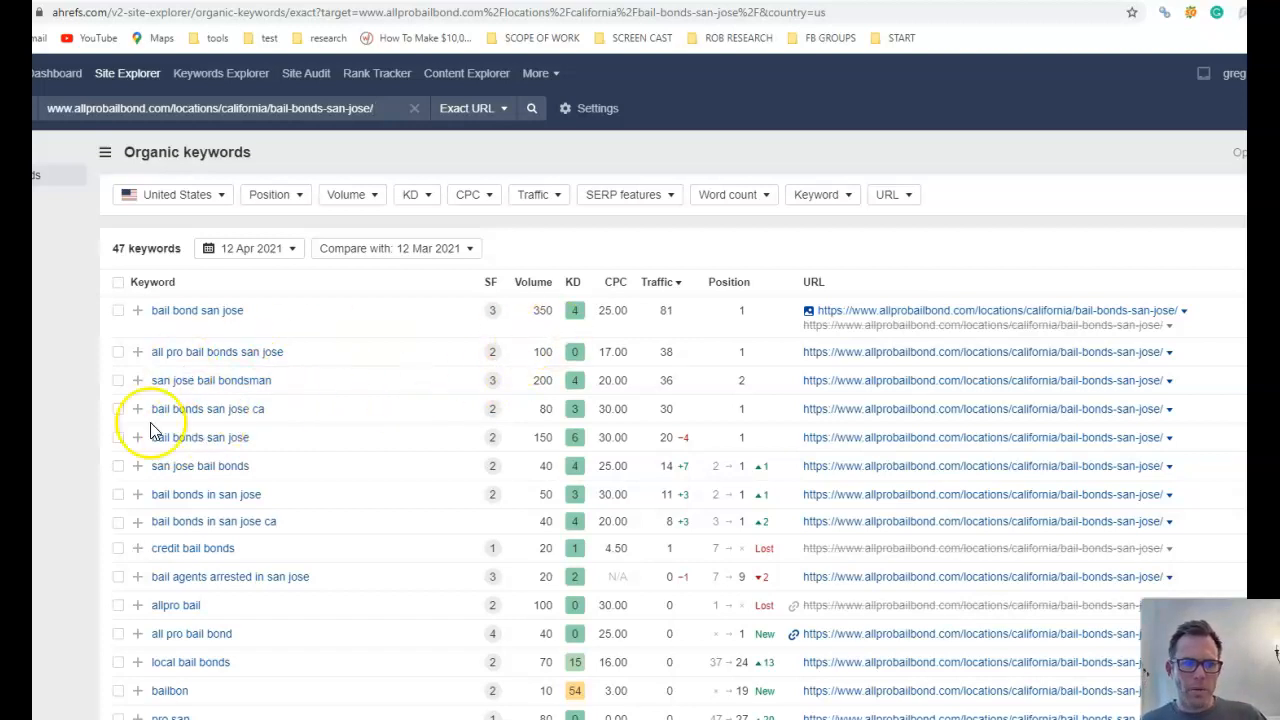
mouse_move(528, 380)
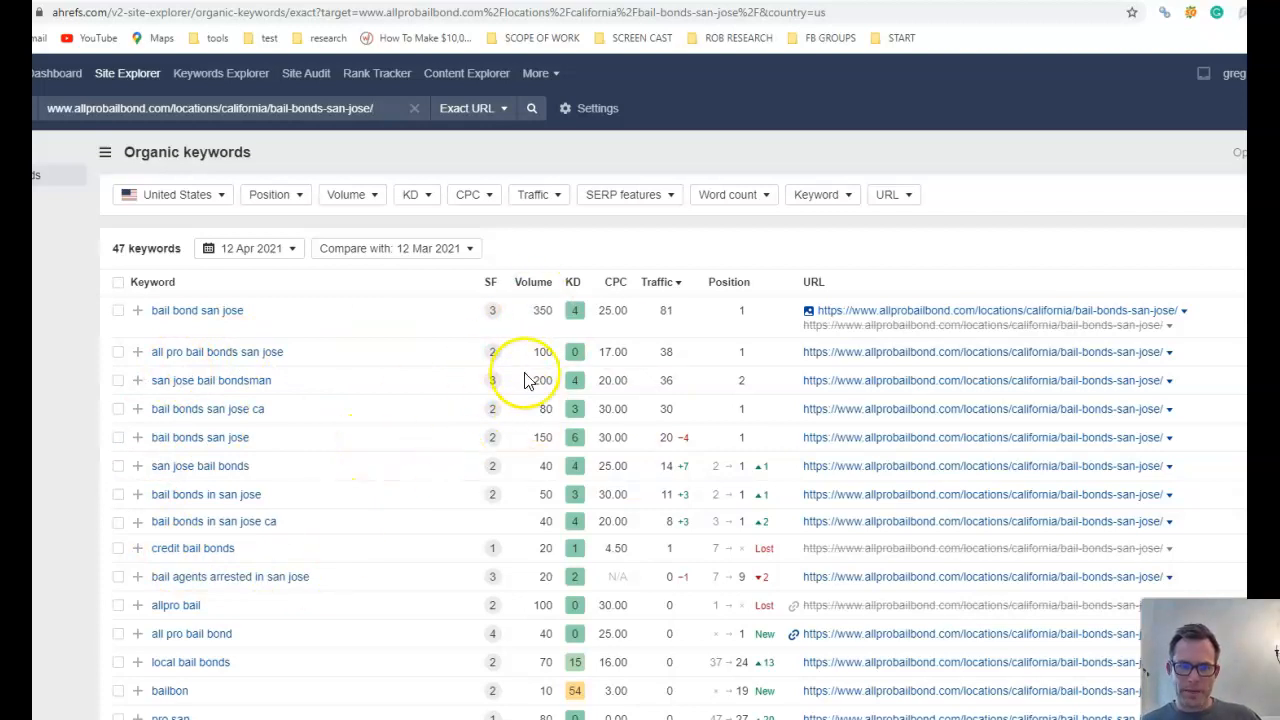
mouse_move(578, 536)
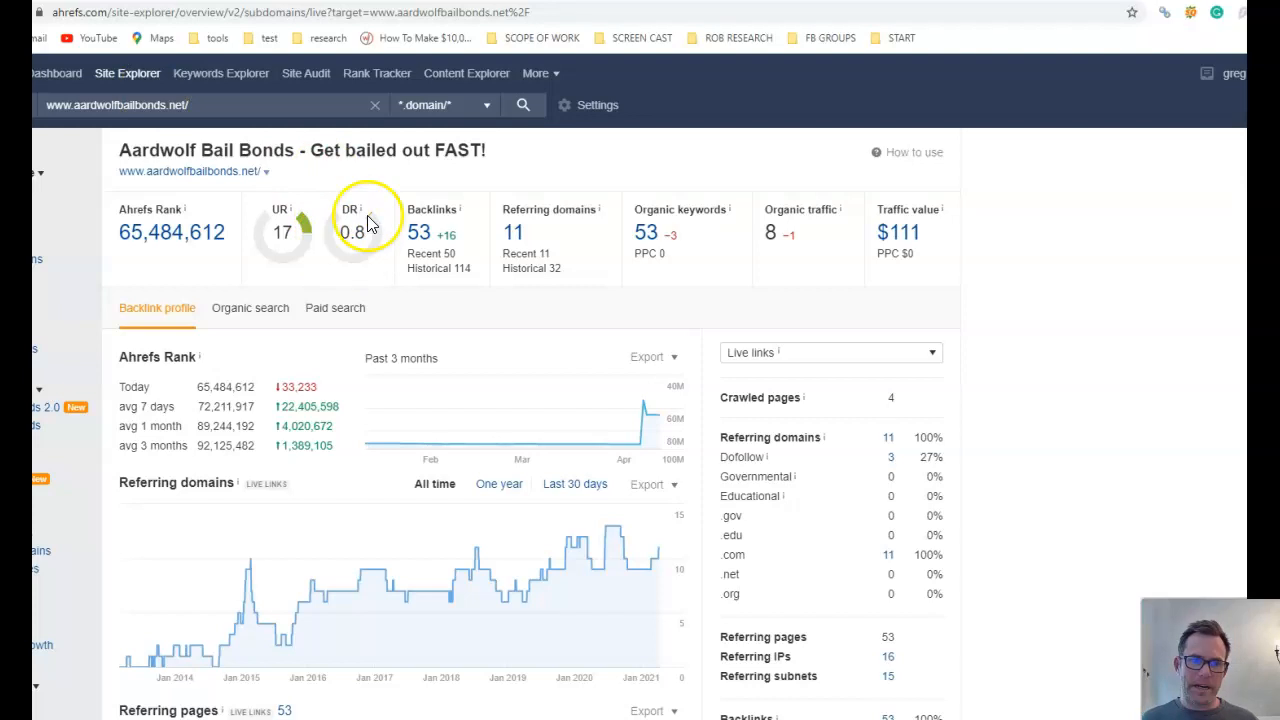
mouse_move(368, 244)
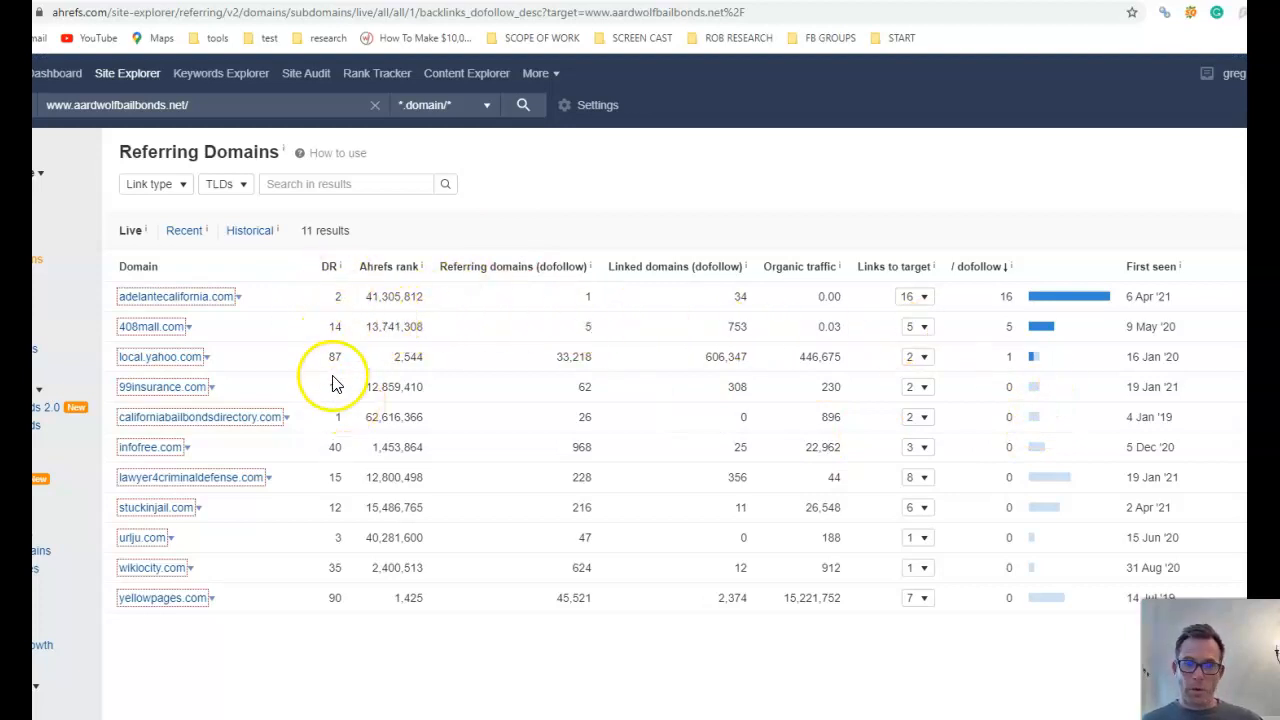
mouse_move(348, 316)
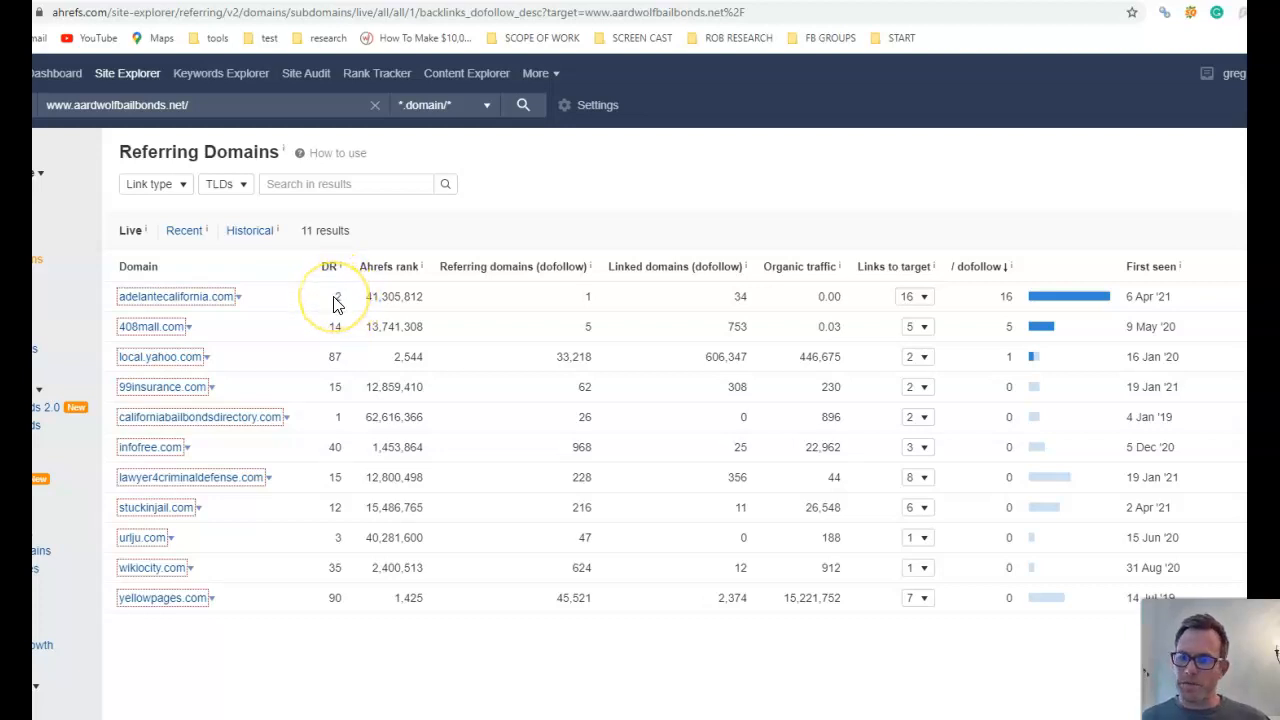
mouse_move(338, 418)
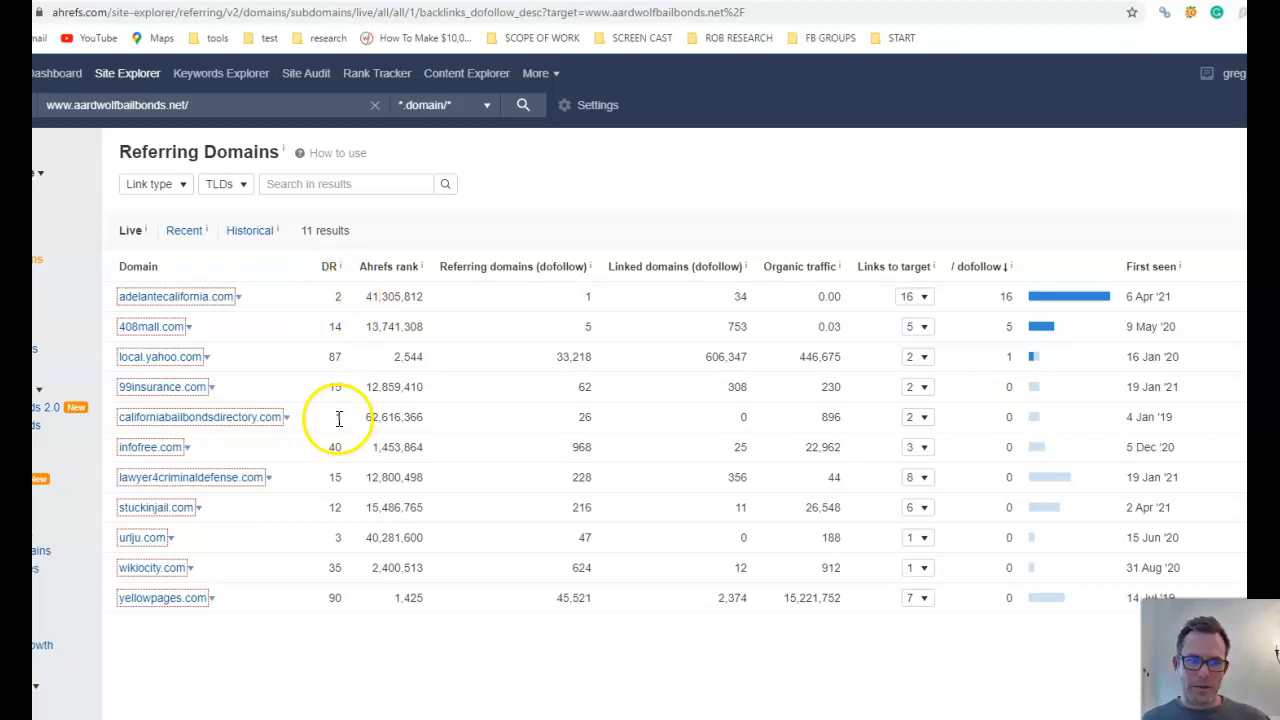
mouse_move(356, 444)
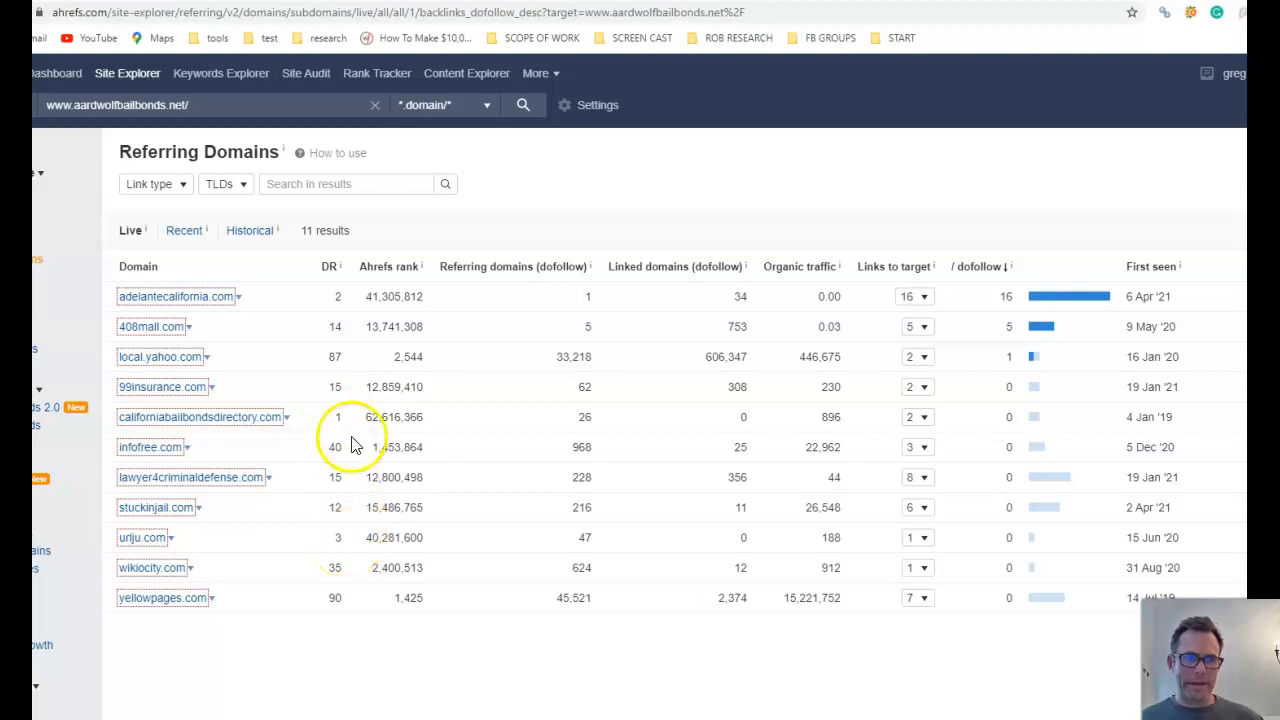
mouse_move(344, 344)
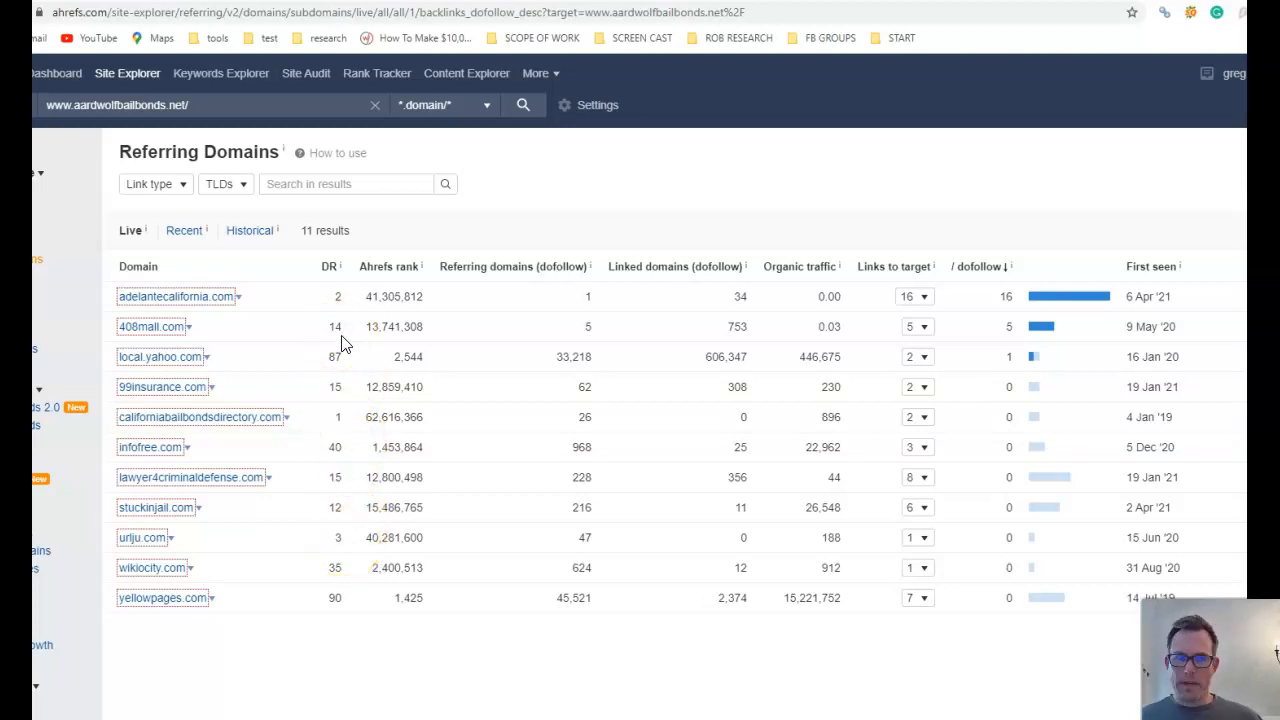
mouse_move(352, 326)
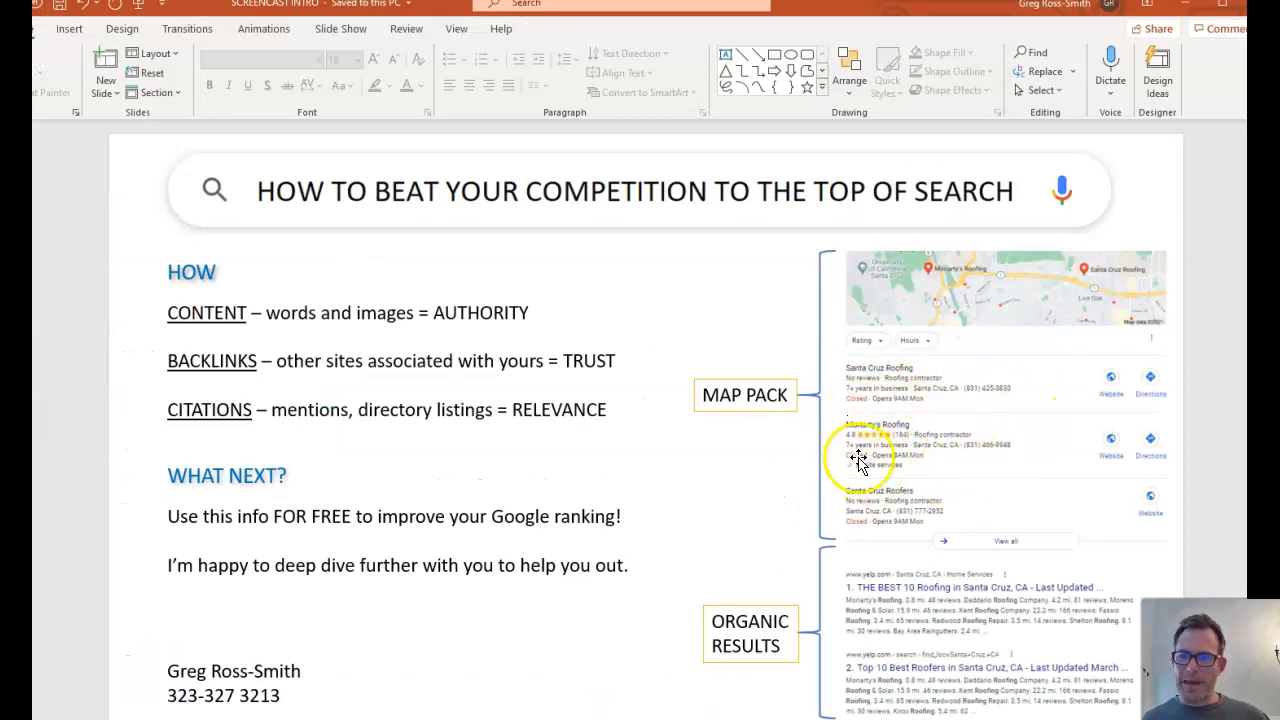
mouse_move(878, 278)
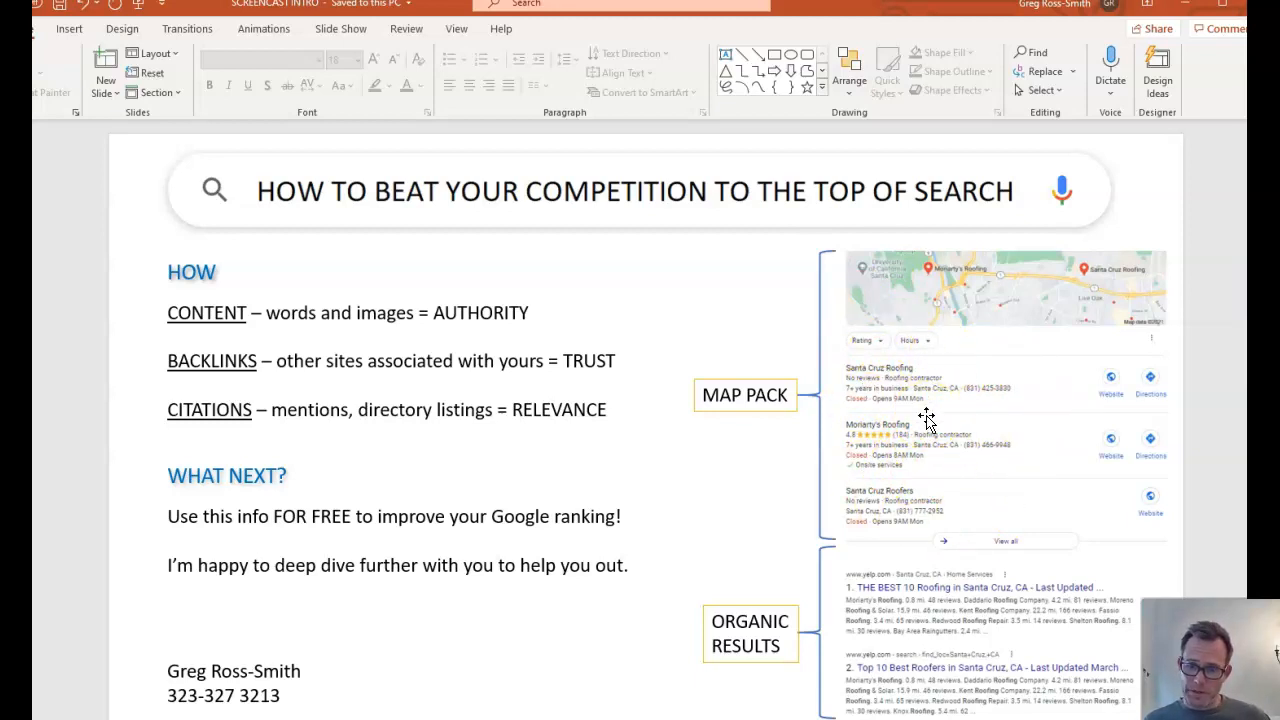
mouse_move(628, 216)
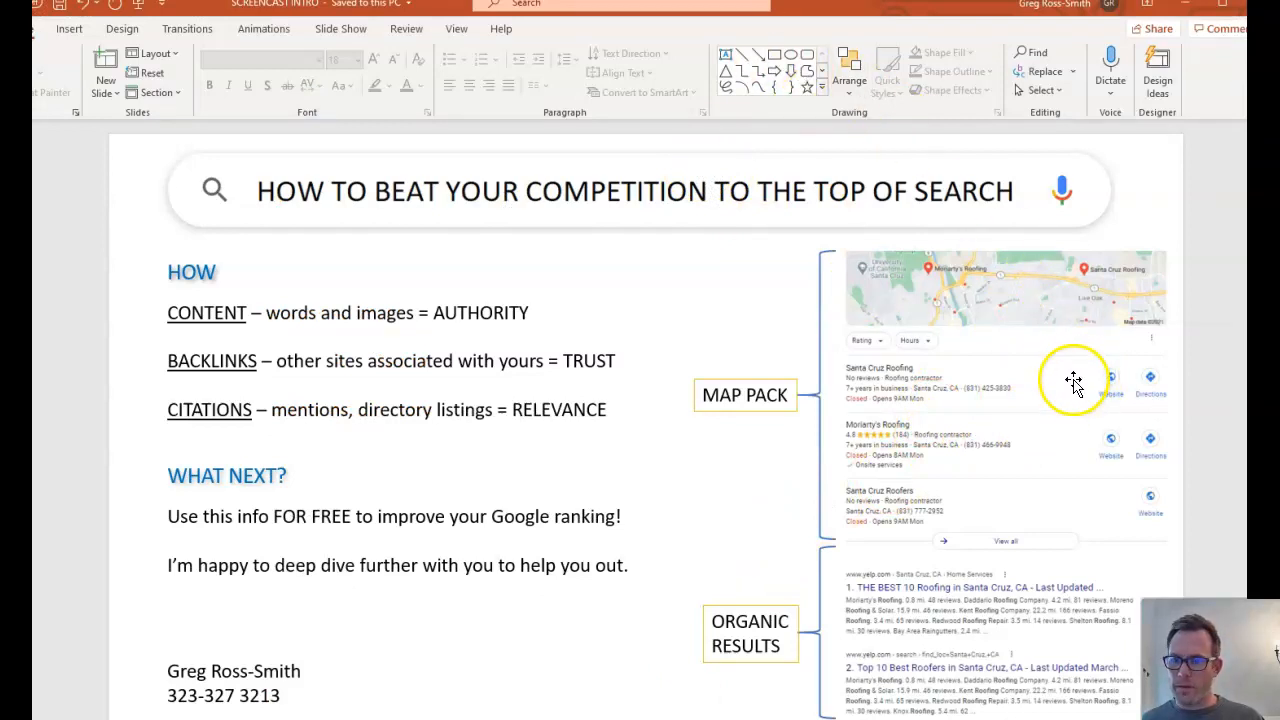
mouse_move(1078, 364)
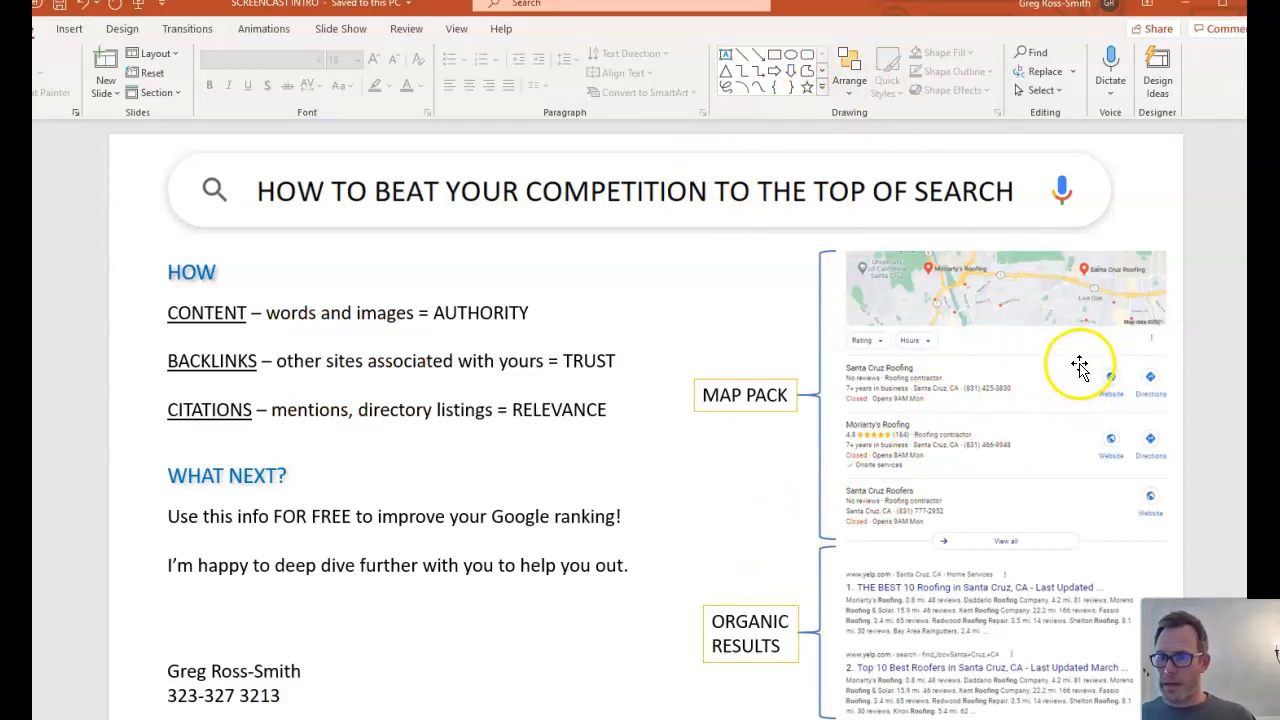
mouse_move(1076, 388)
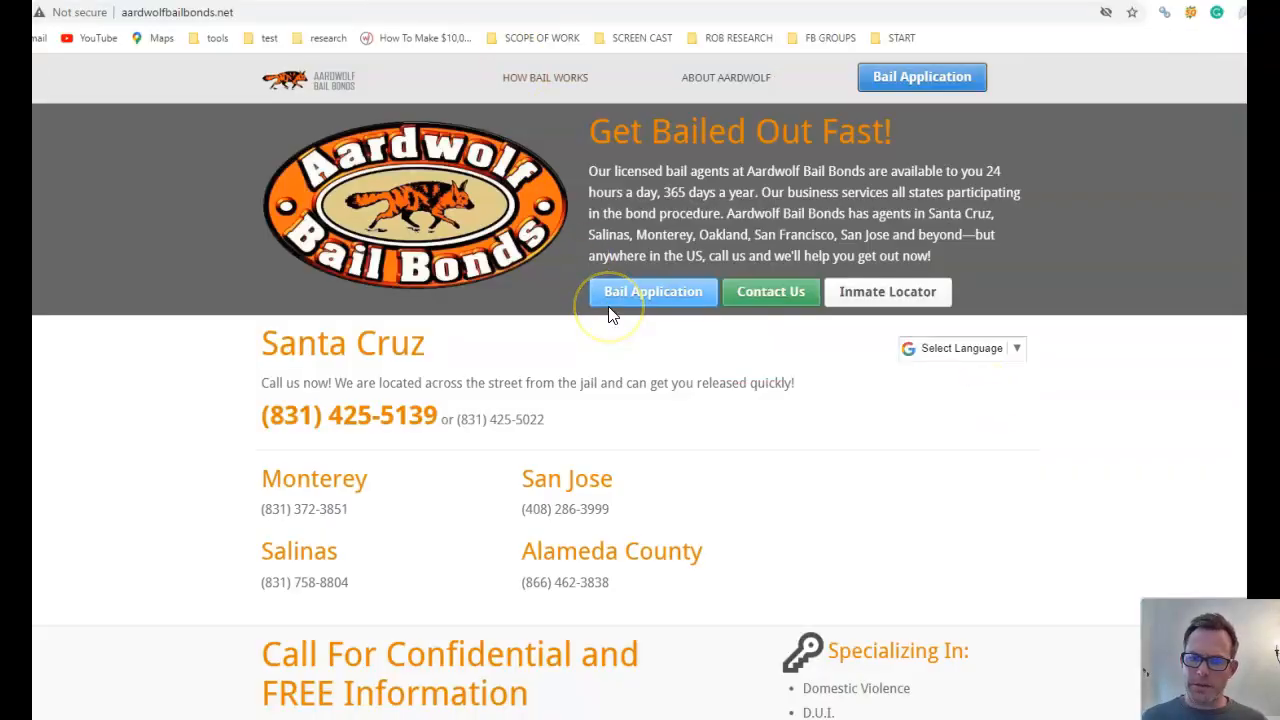
mouse_move(612, 336)
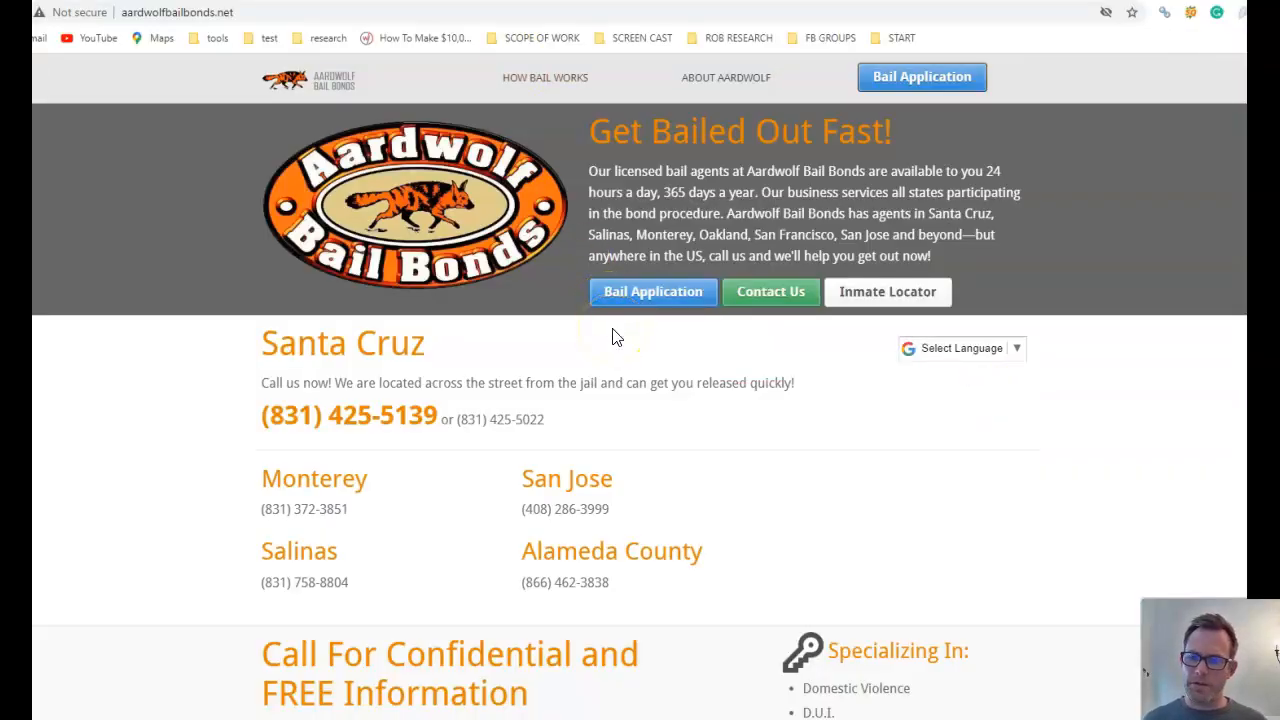